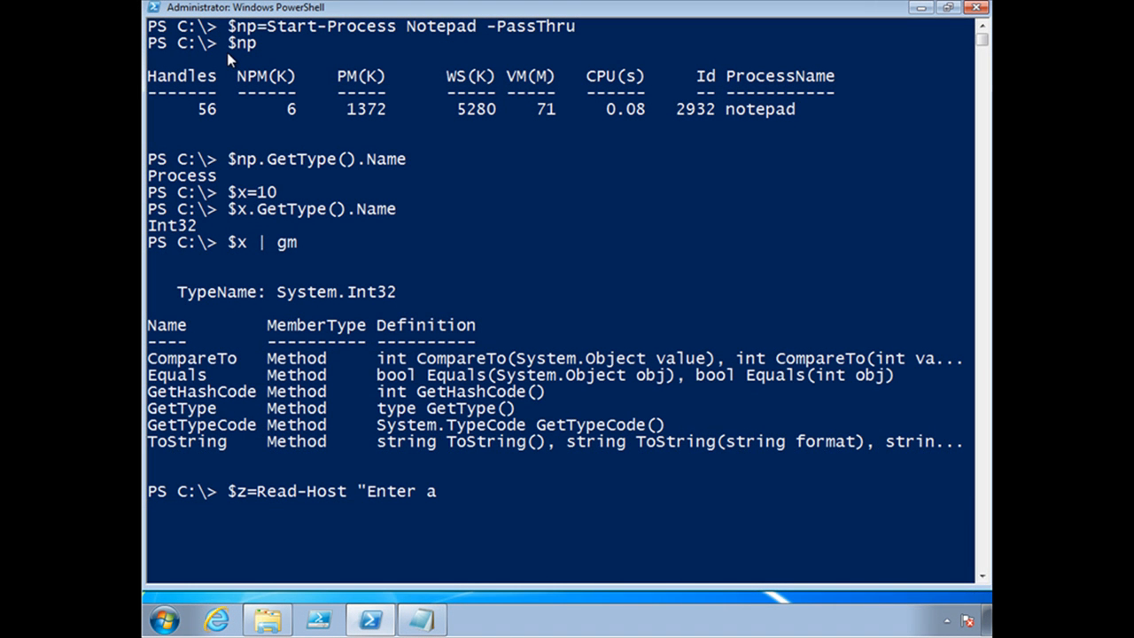
# - Read a value for $z with Read-Host and enter 5
pyautogui.write('value for z"')
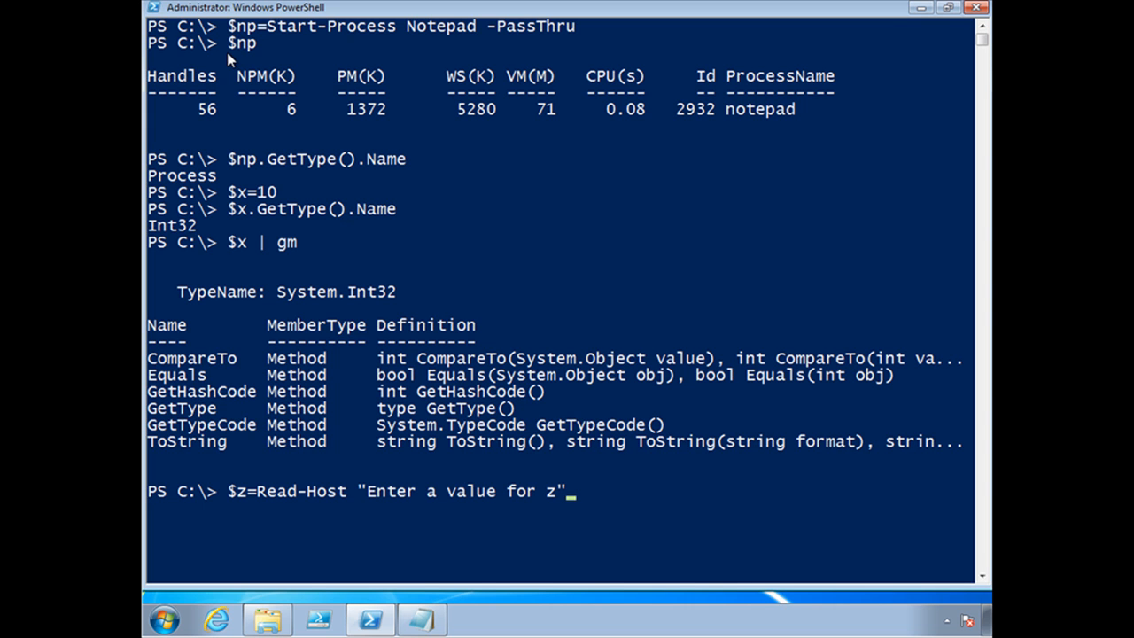
pyautogui.press('Return')
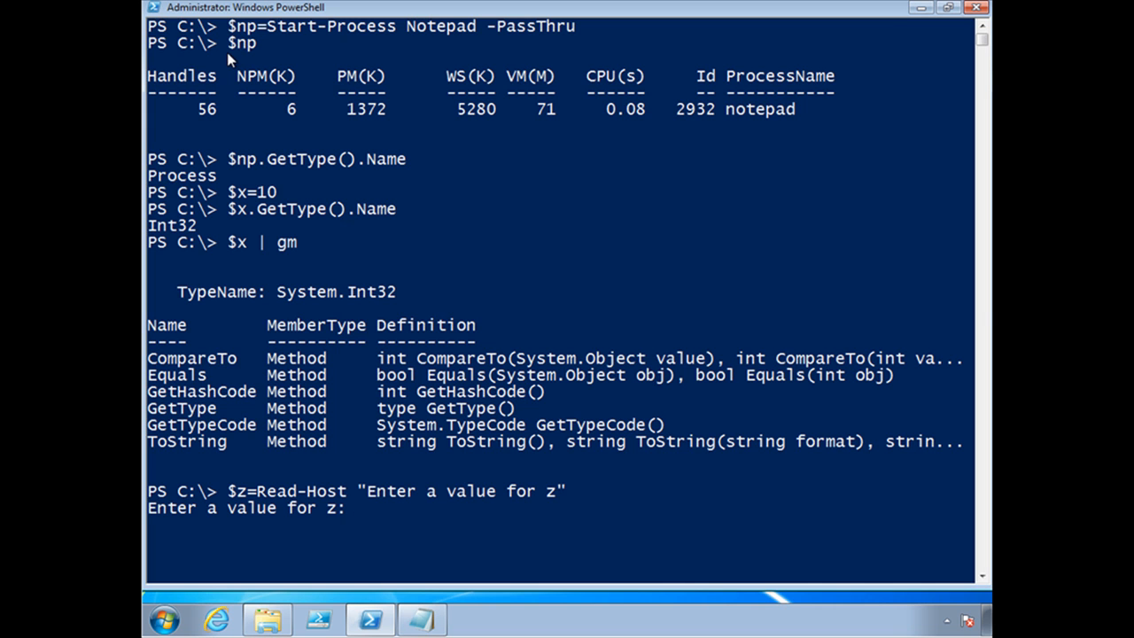
pyautogui.write('5')
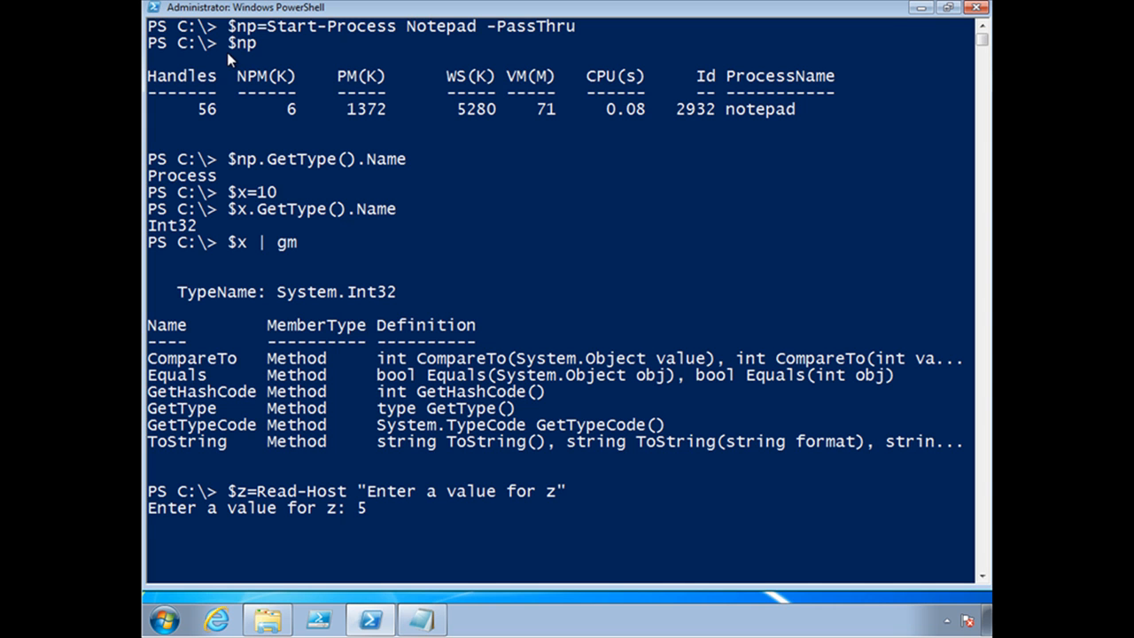
pyautogui.press('Return')
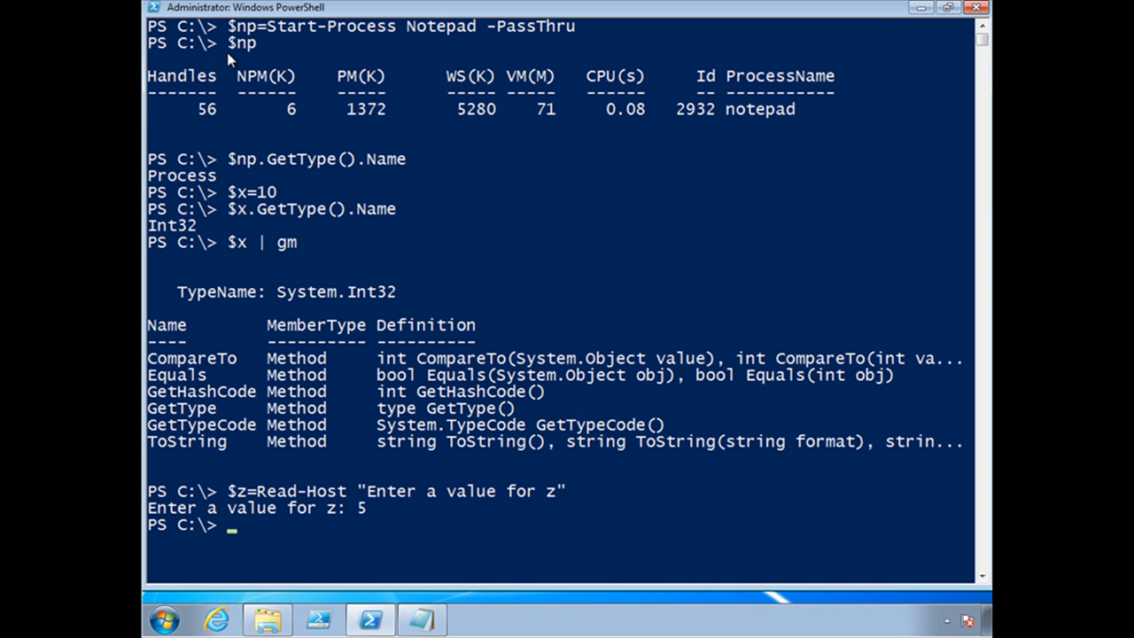
# - Show $z, $z*4 returning 5555, and $z's type name String
pyautogui.write('$z')
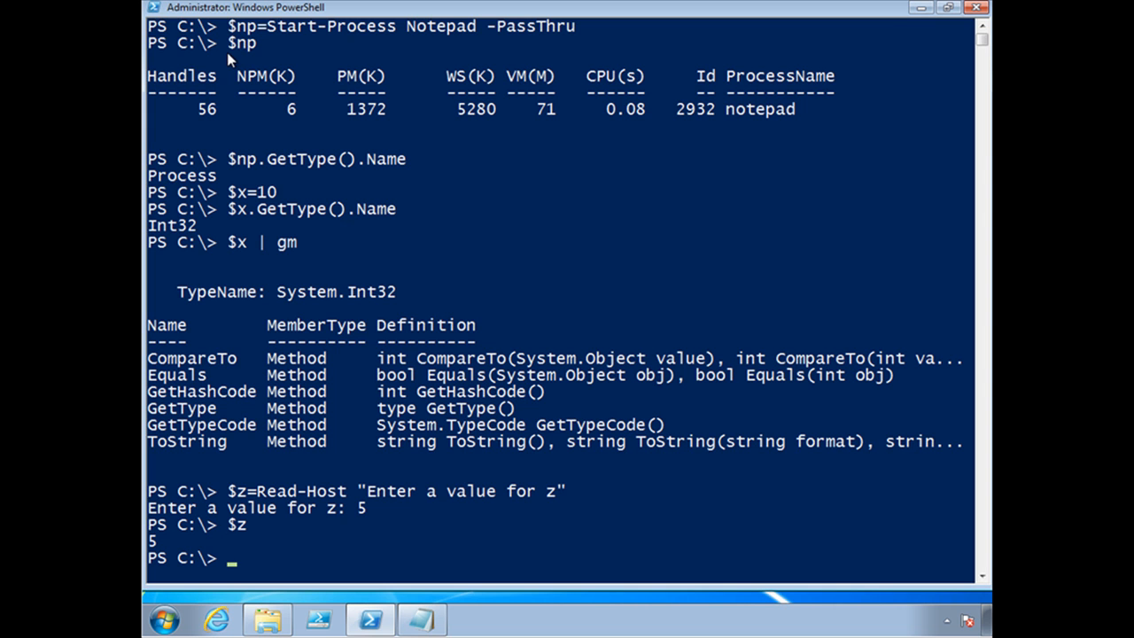
pyautogui.write('$z*4')
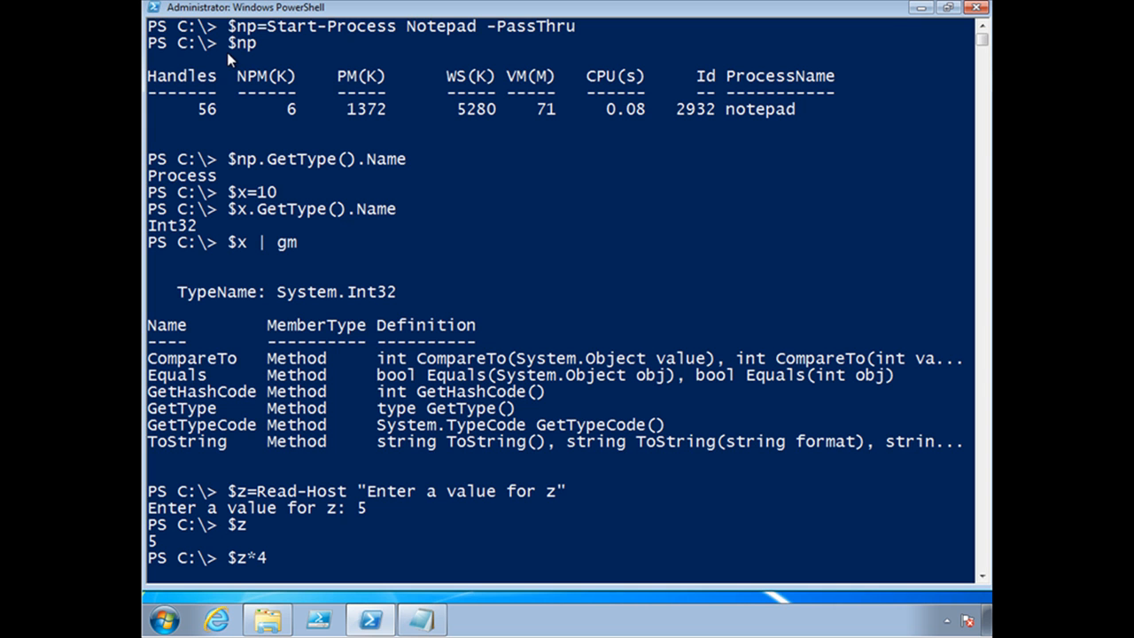
pyautogui.moveTo(270, 557)
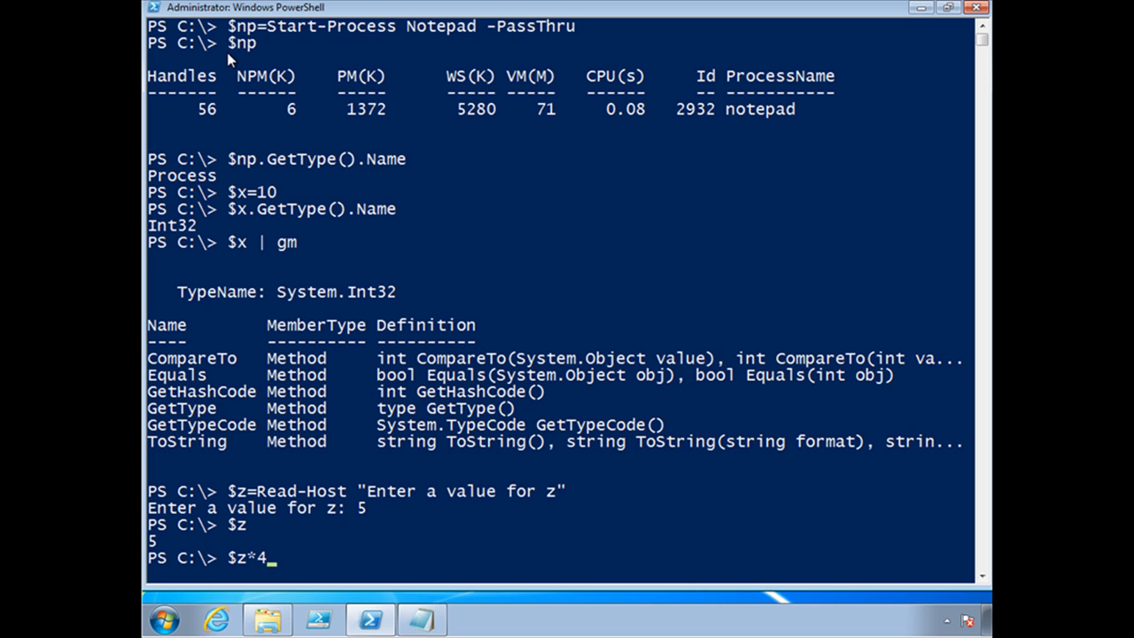
pyautogui.press('Return')
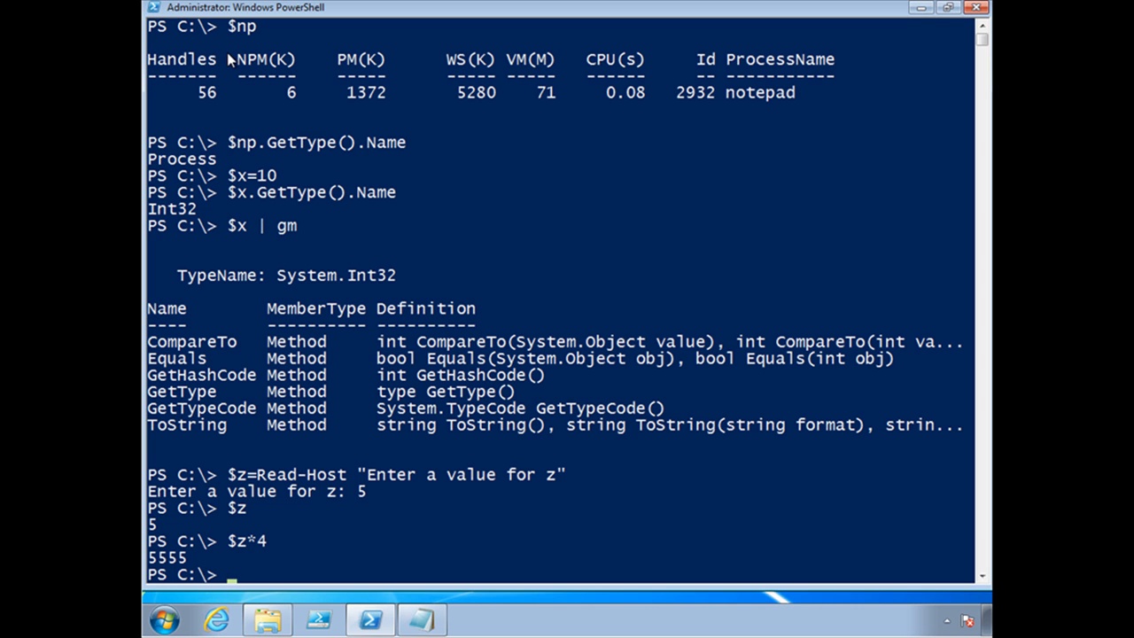
pyautogui.write('$z.GetTyp')
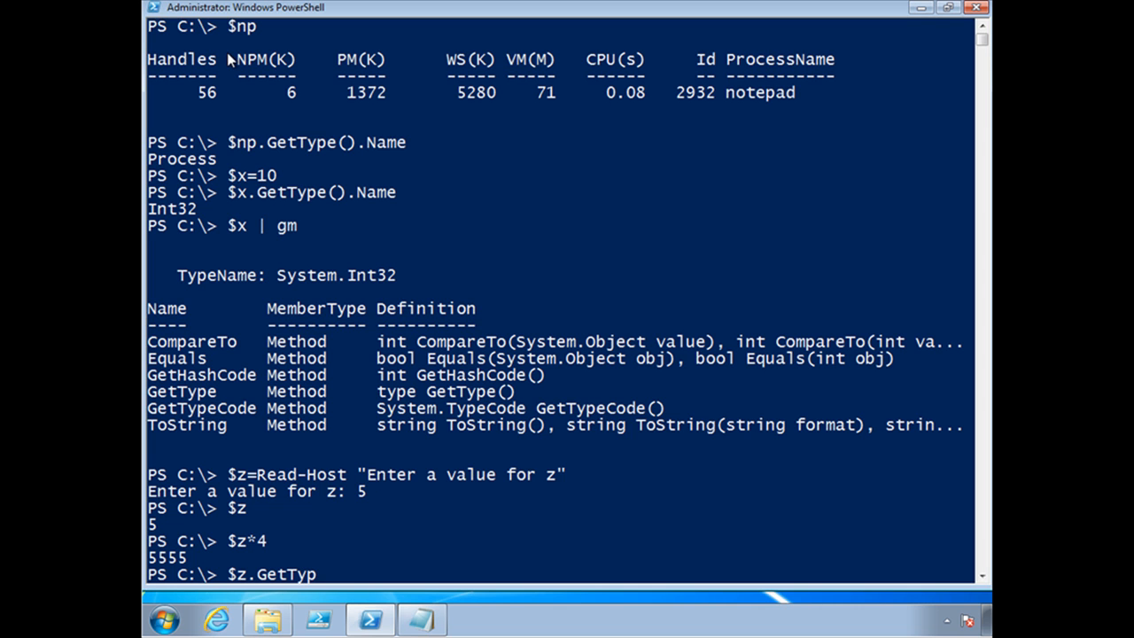
pyautogui.write('e().Name')
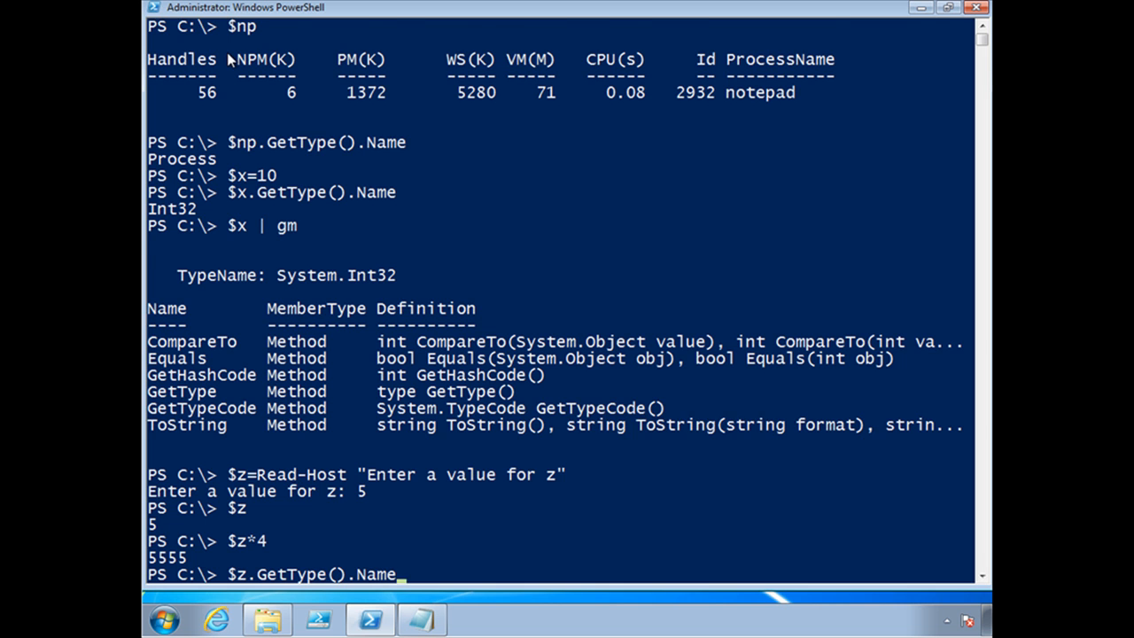
pyautogui.press('Return')
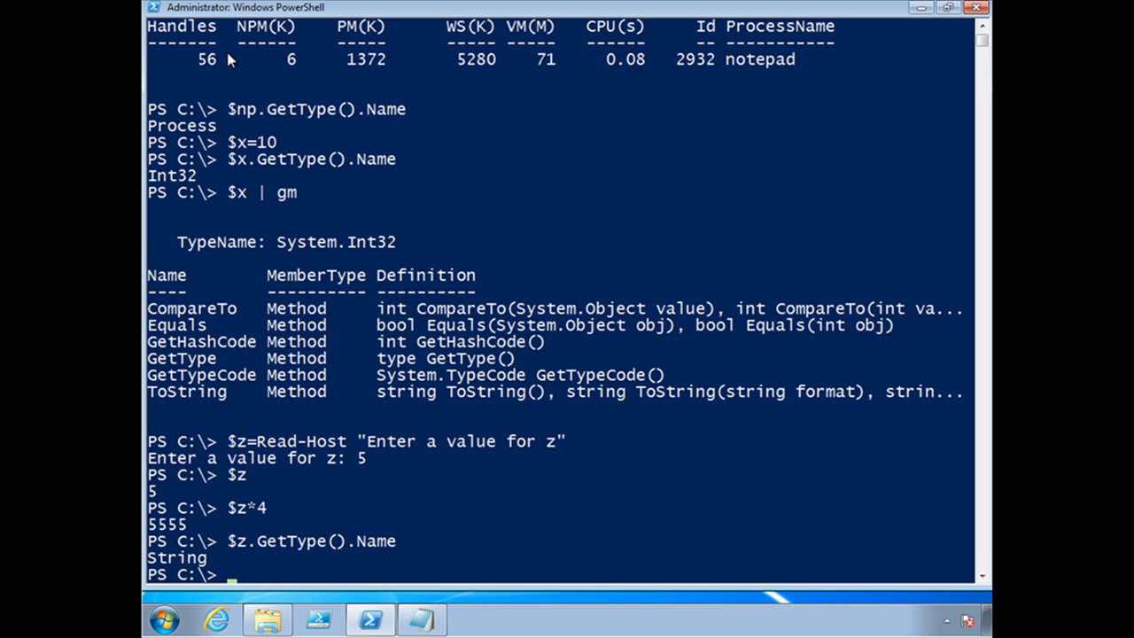
# - Show the full help for Read-Host with 'help read-host -full'
pyautogui.write('help read-host')
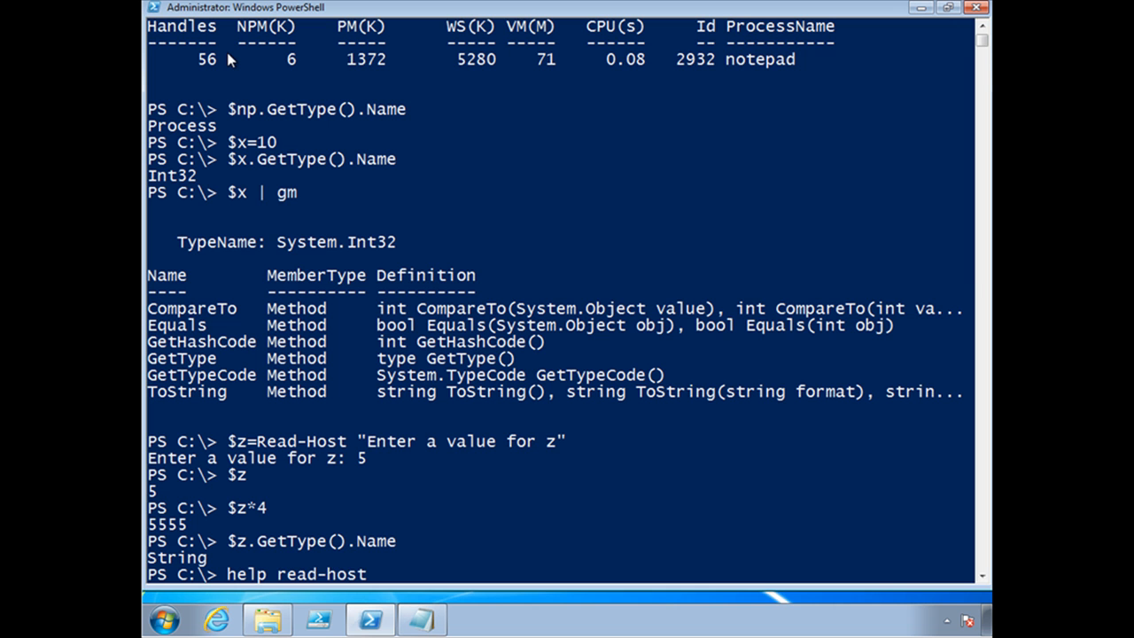
pyautogui.write('-full')
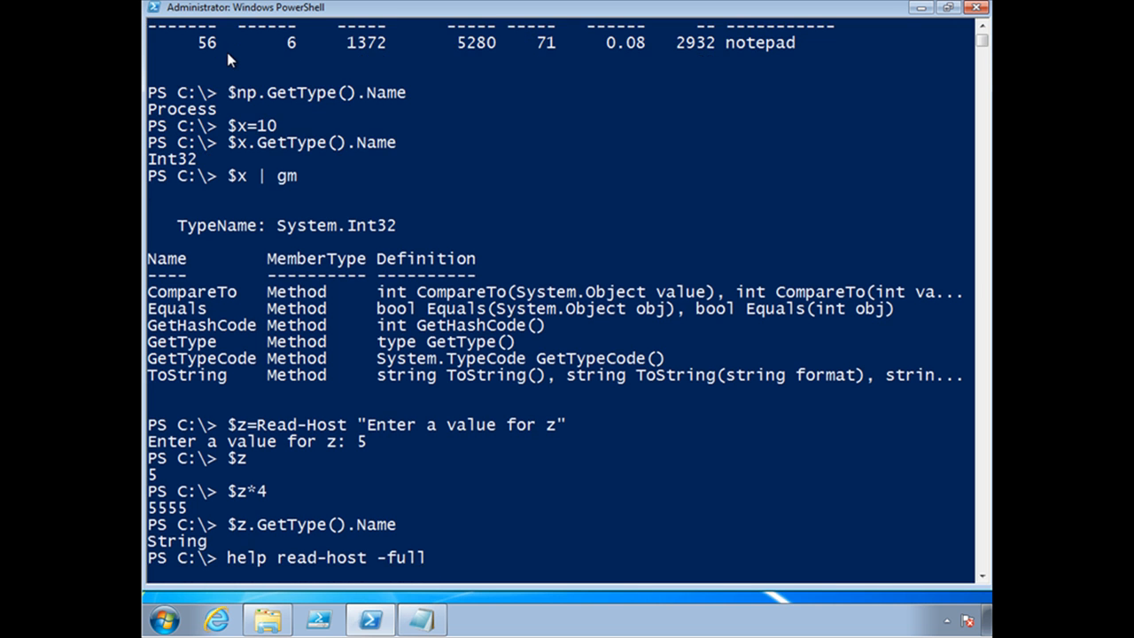
pyautogui.press('Return')
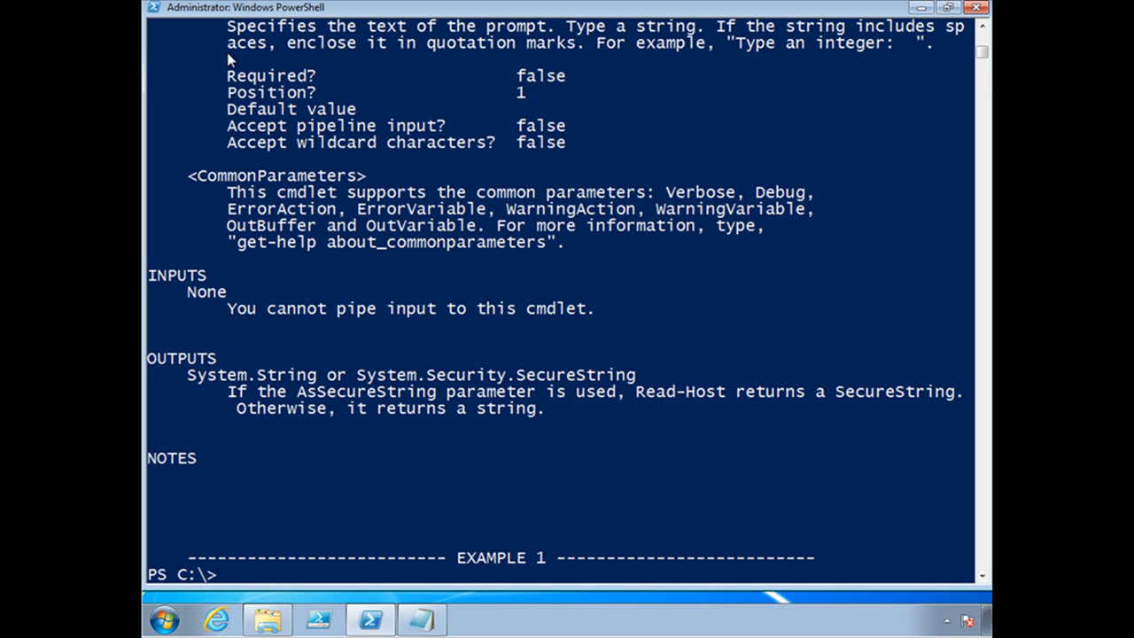
# - Read 5 into an [int]-cast $z via Read-Host "Enter a value for z"
pyautogui.write('[int]$z=Re')
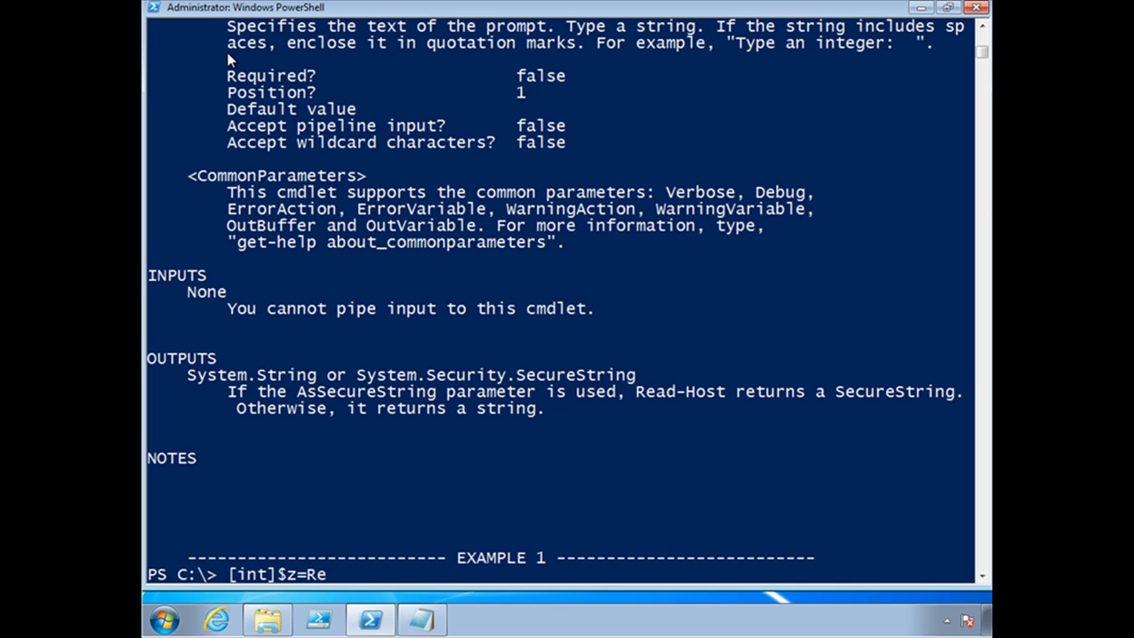
pyautogui.write('ad-Host "Enter')
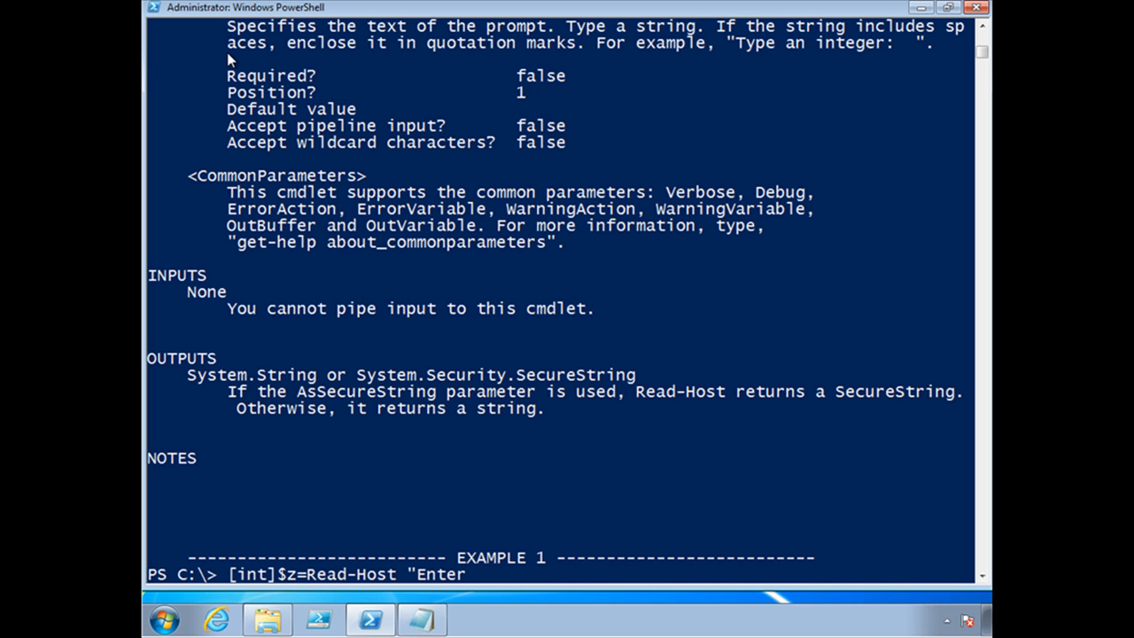
pyautogui.write('a value for z"')
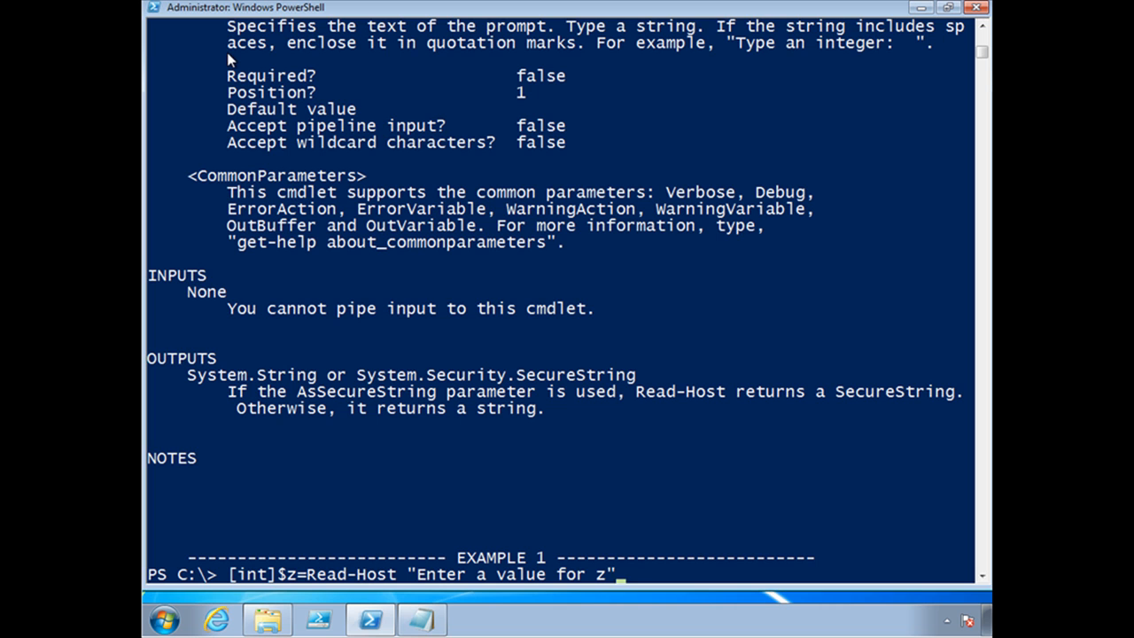
pyautogui.press('Return')
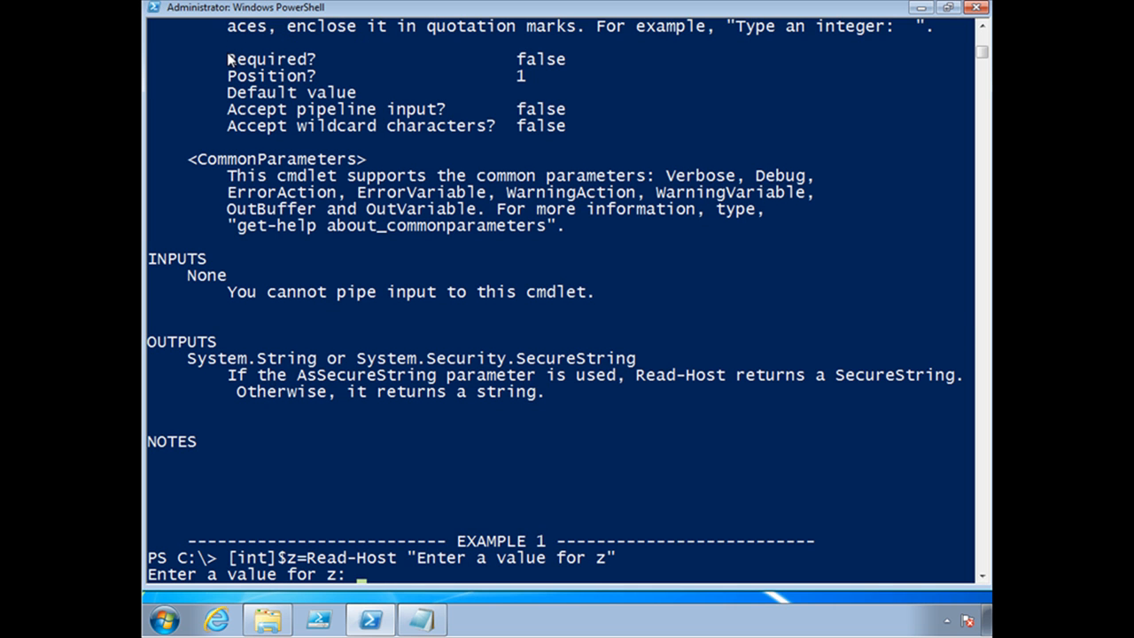
pyautogui.write('5')
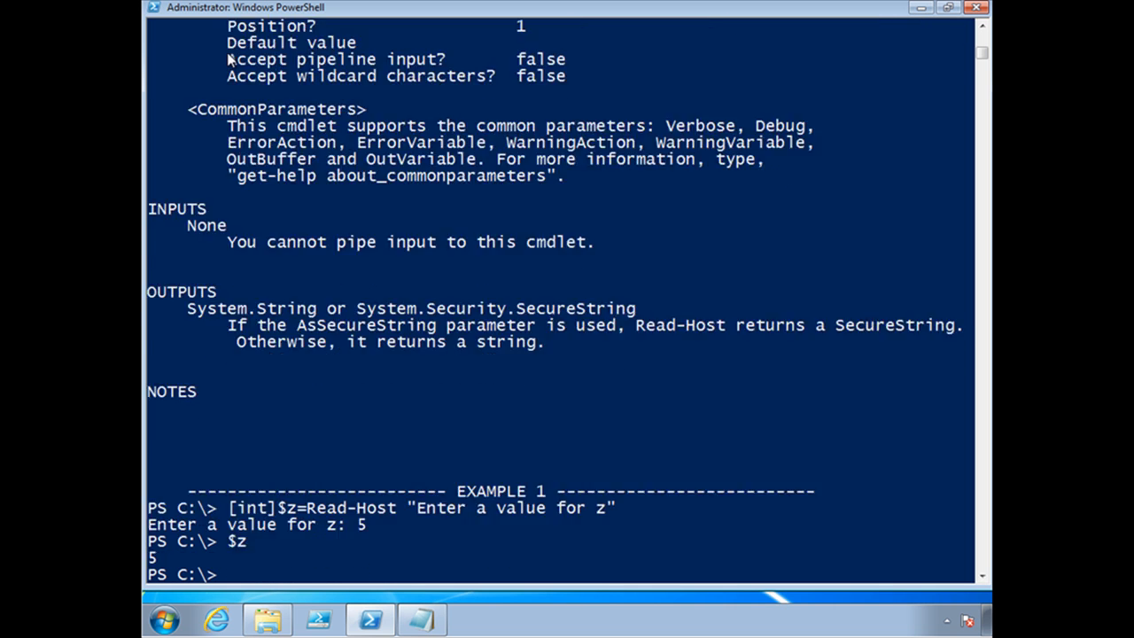
# - Show $z*4 giving 20 and type Int32, then set $z to 13
pyautogui.write('$z*4')
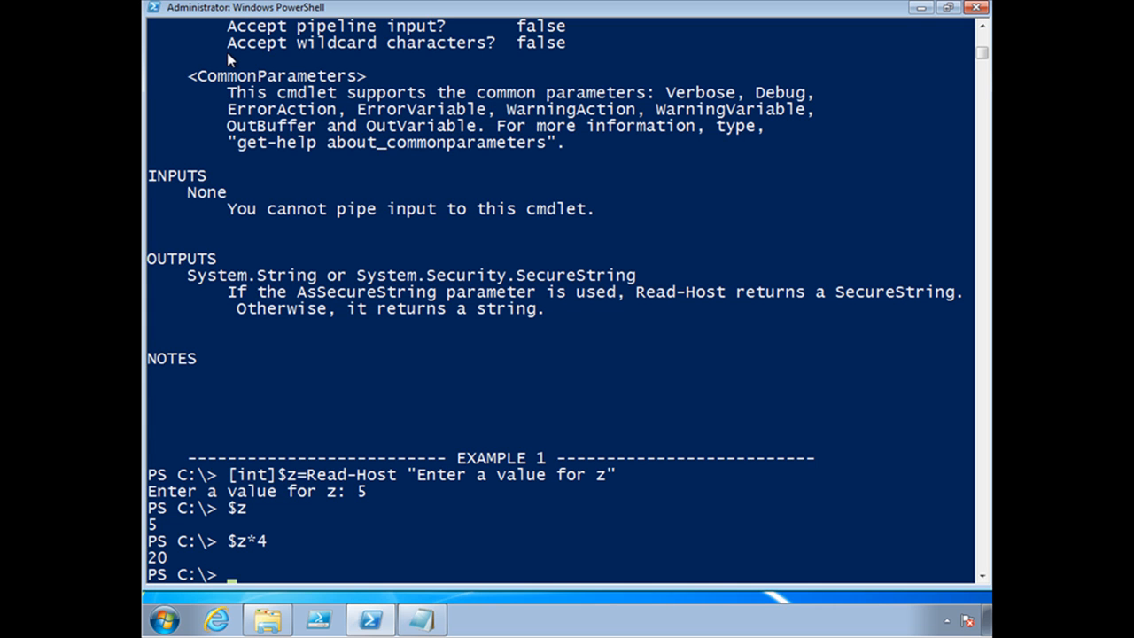
pyautogui.write('$z.GetType().Name')
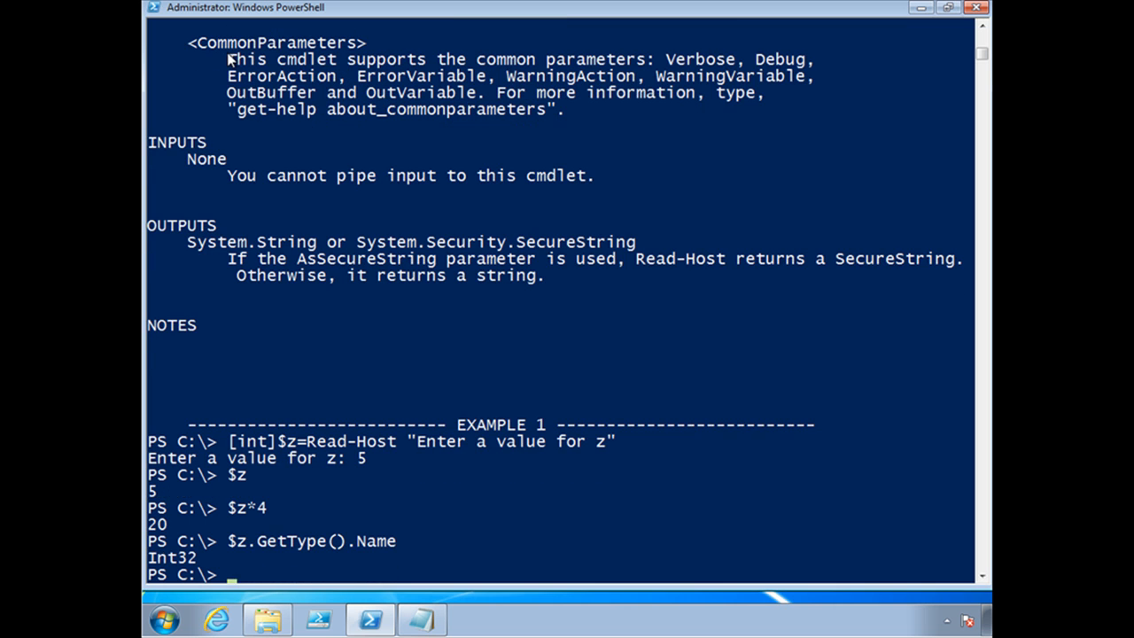
pyautogui.write('$z=13')
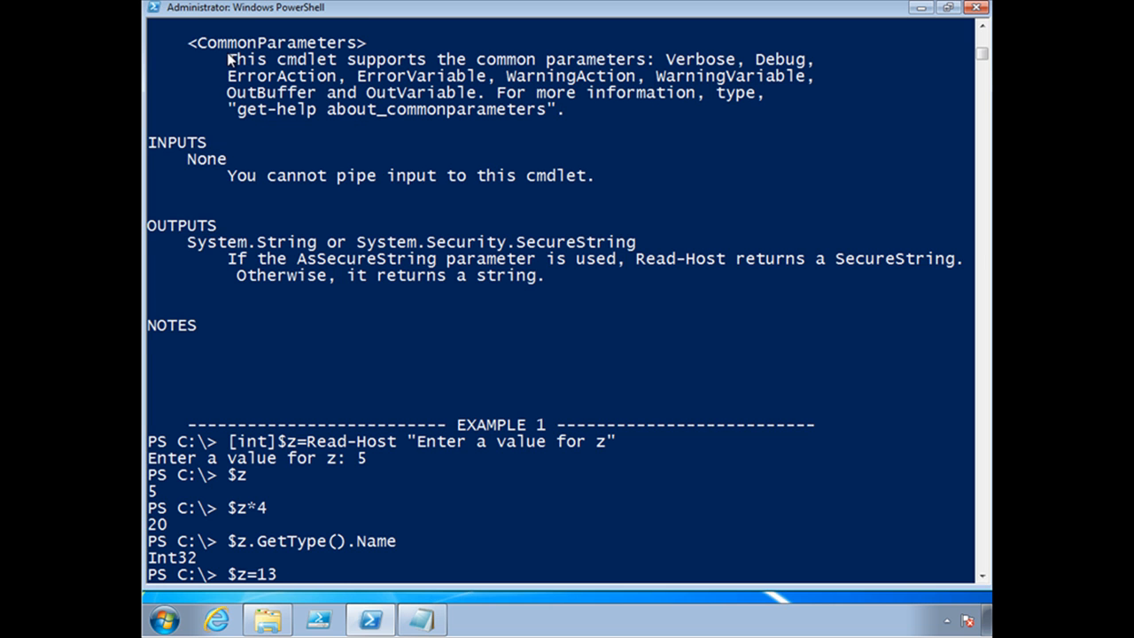
# - Apply $z+=4 giving 17, then $z/=3 giving 6
pyautogui.write('$z+=4')
pyautogui.write('$z/')
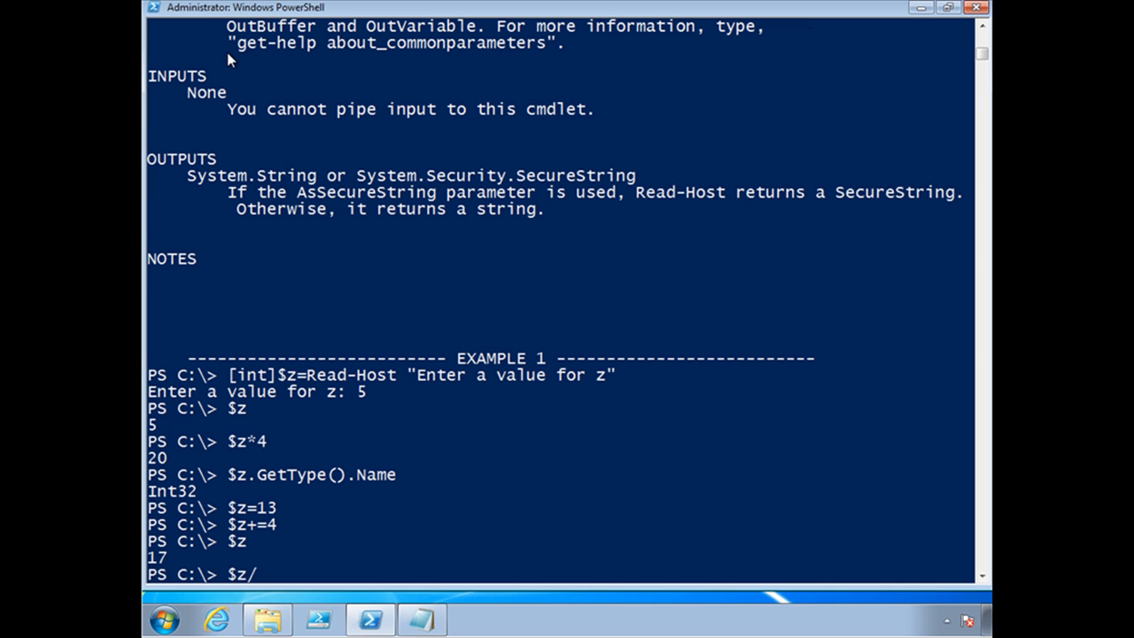
pyautogui.write('=3')
pyautogui.press('Return')
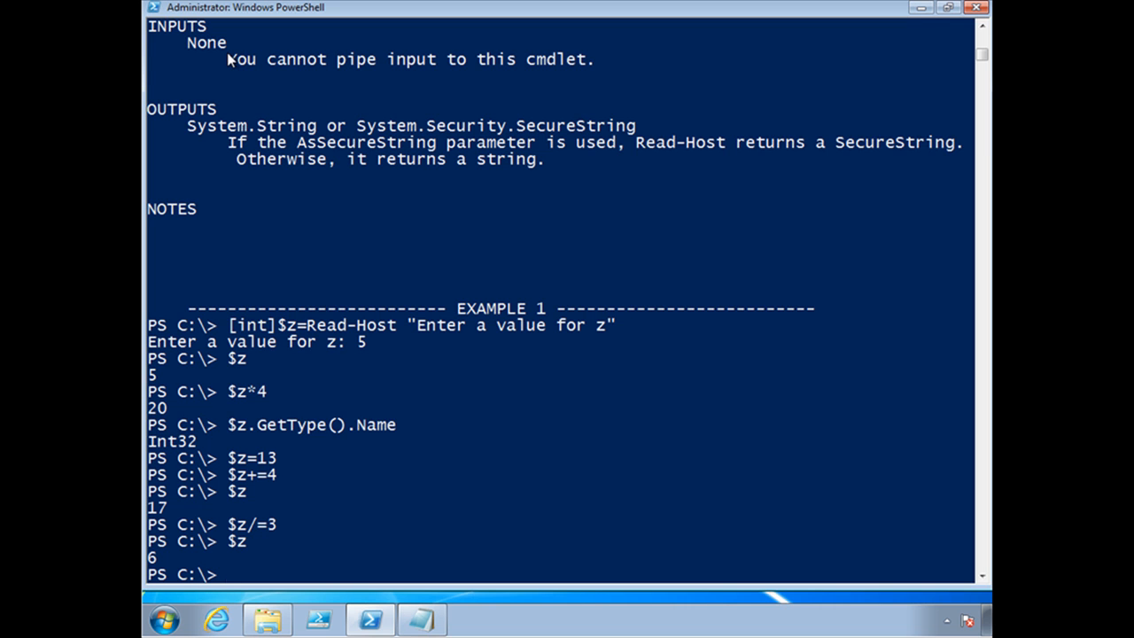
pyautogui.write('[dou')
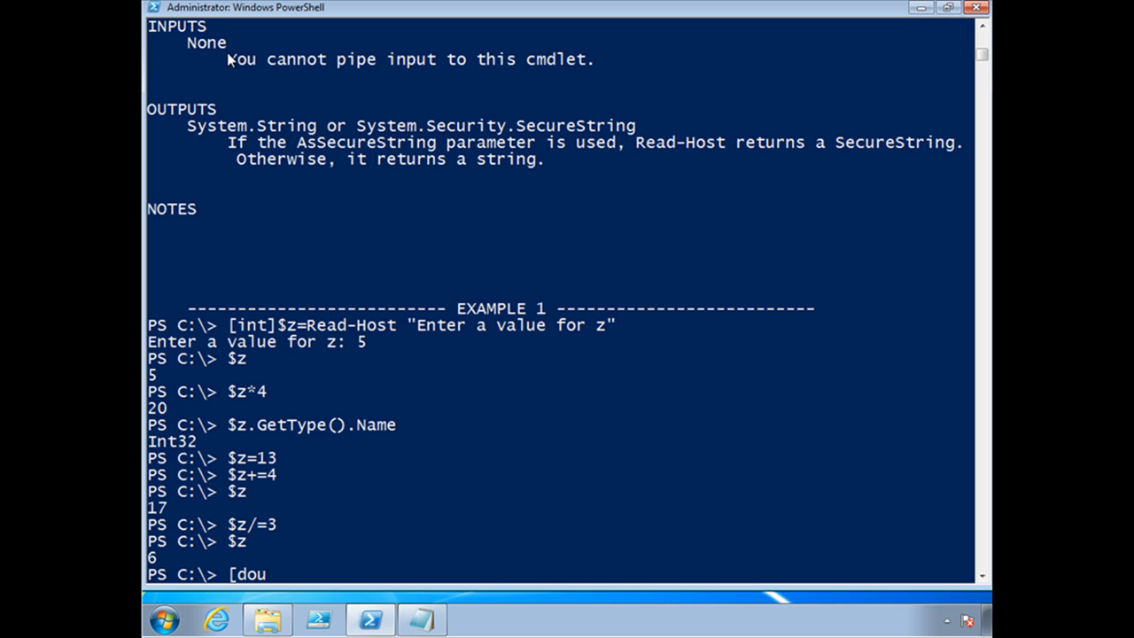
# - Cast $z as double 17 and show $y=$z/3 is Double 5.66666666666667
pyautogui.write('ble]$z=17')
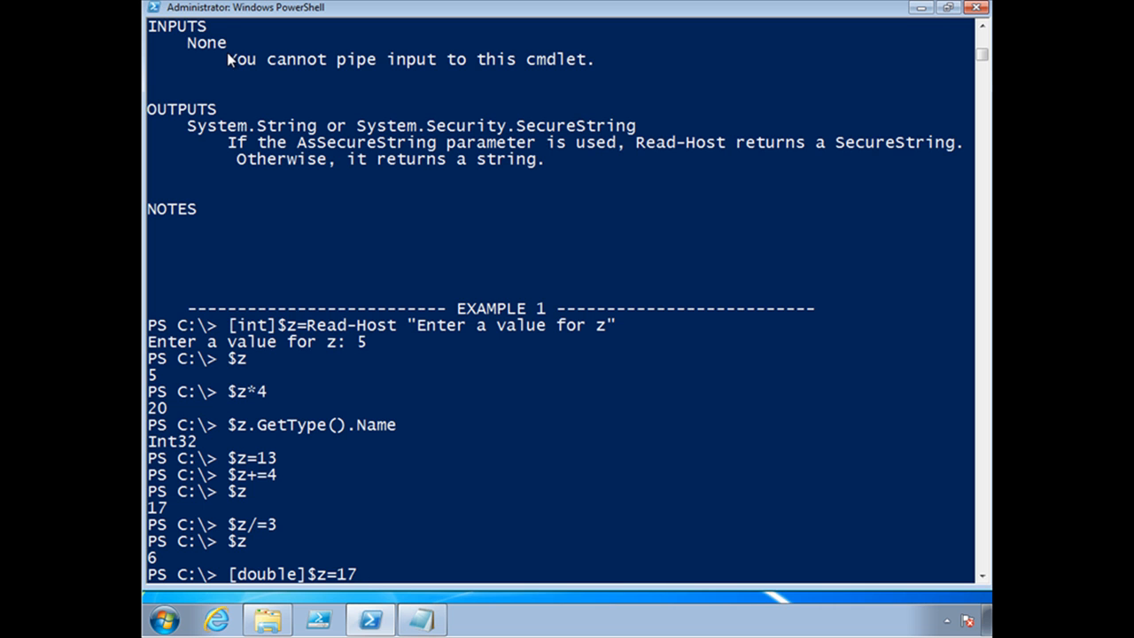
pyautogui.scroll(-3)
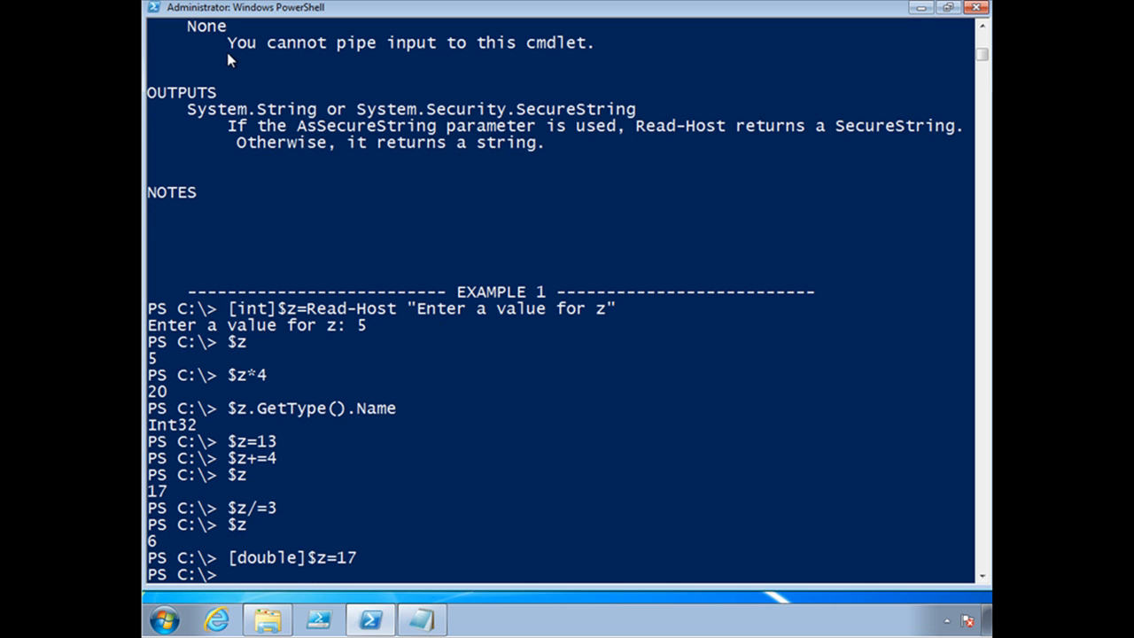
pyautogui.write('$y=$z/3')
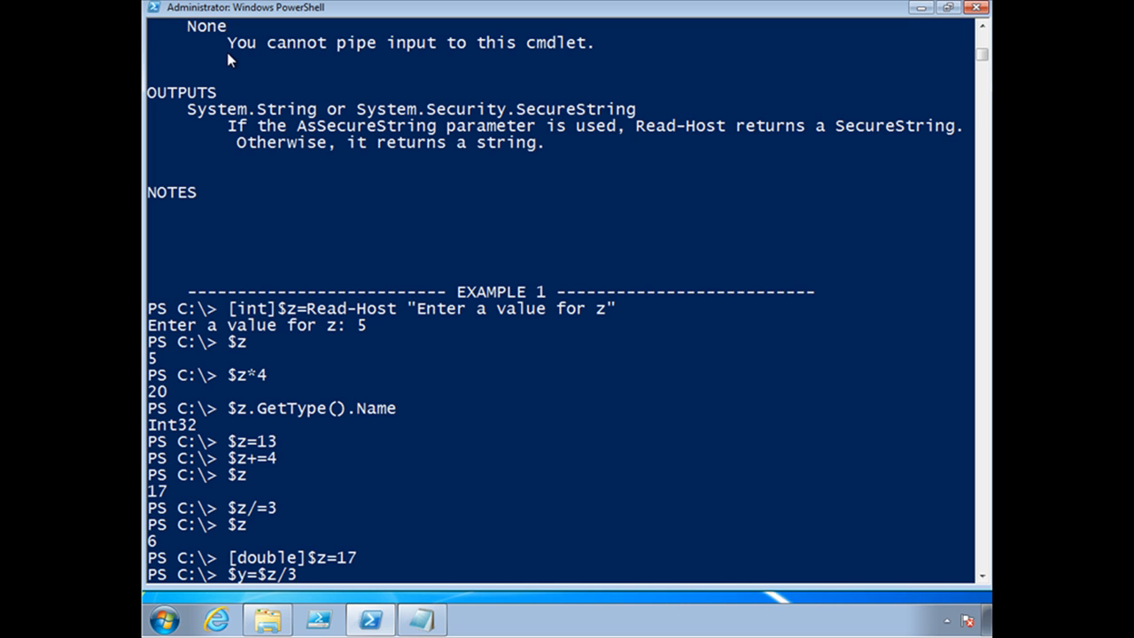
pyautogui.scroll(-3)
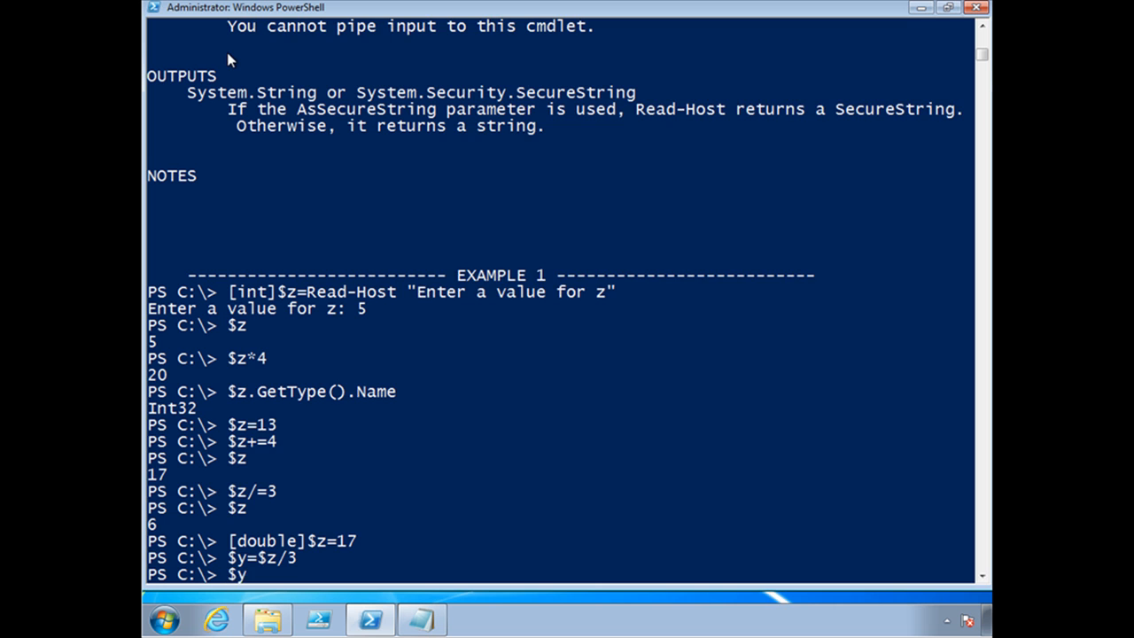
pyautogui.scroll(-3)
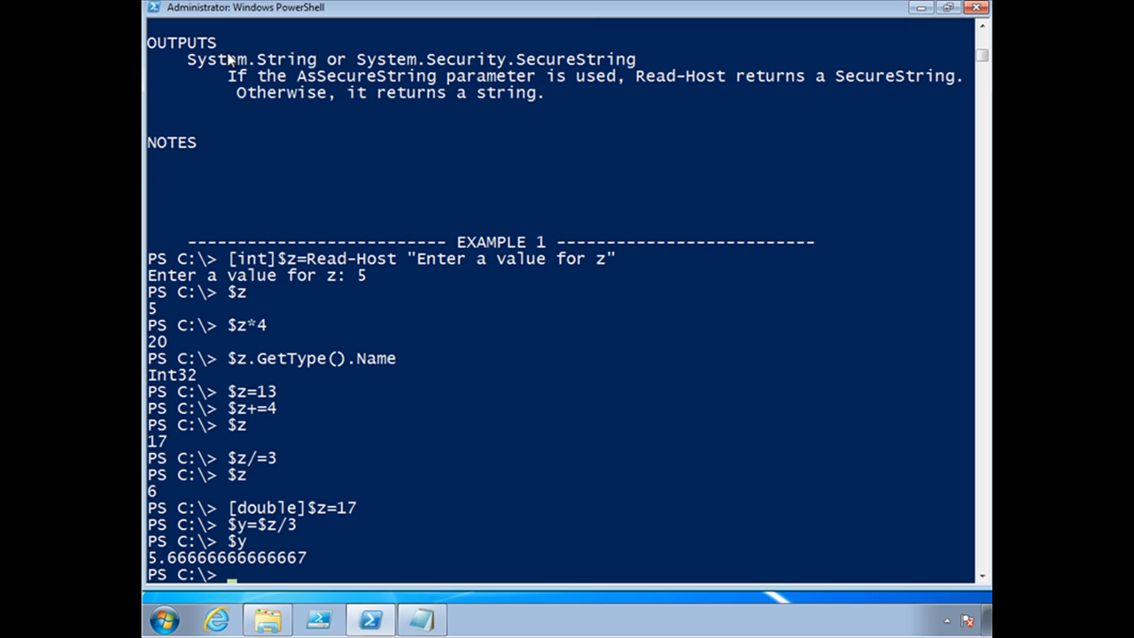
pyautogui.write('$y.')
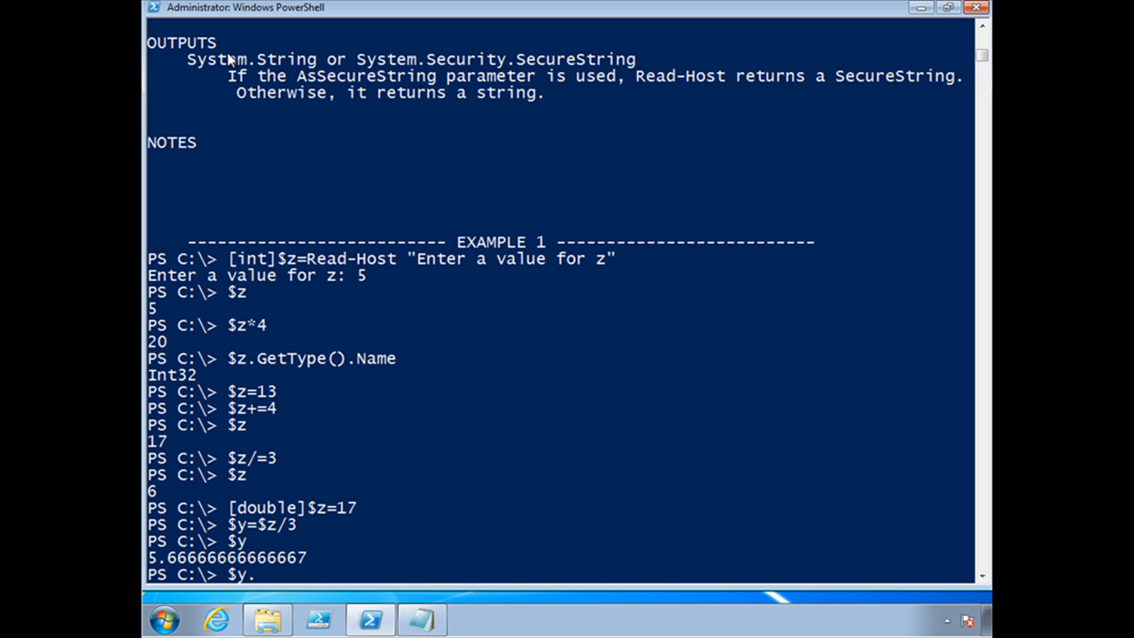
pyautogui.write('GetType().Name')
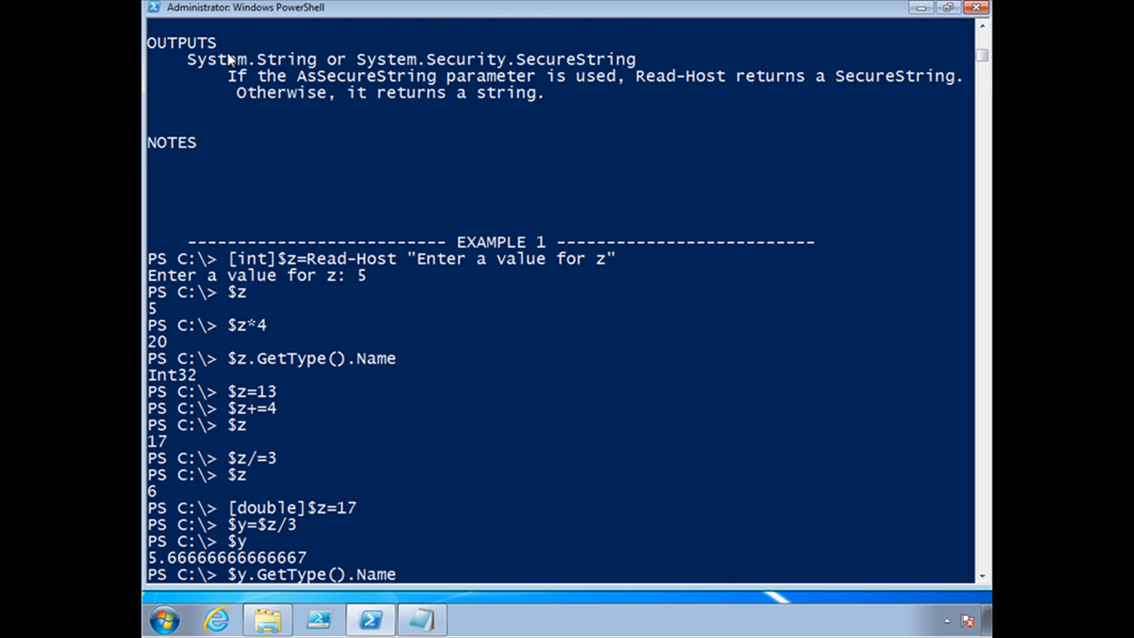
# - Try assigning "PowerShell" to the double $z, triggering a conversion error
pyautogui.scroll(-3)
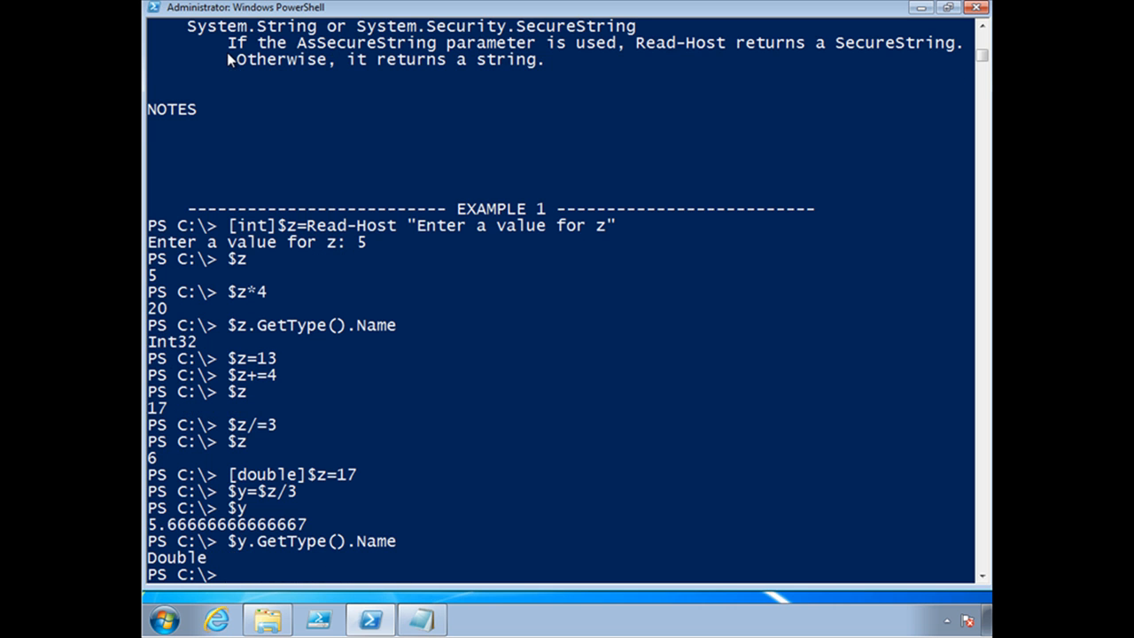
pyautogui.write('$z="PowerShe')
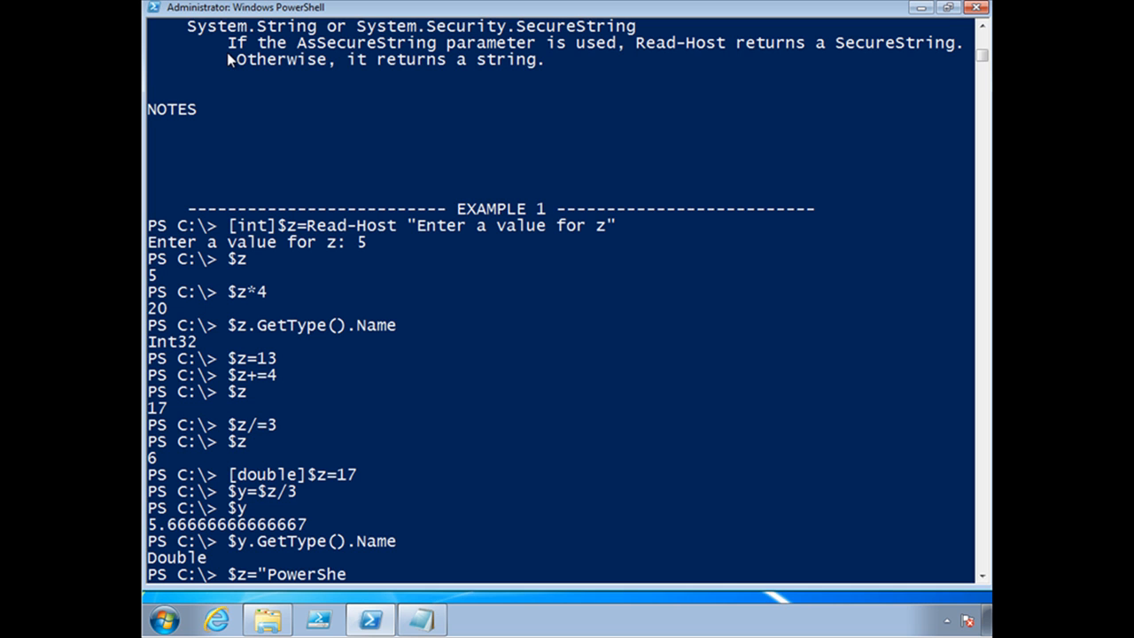
pyautogui.write('ll"')
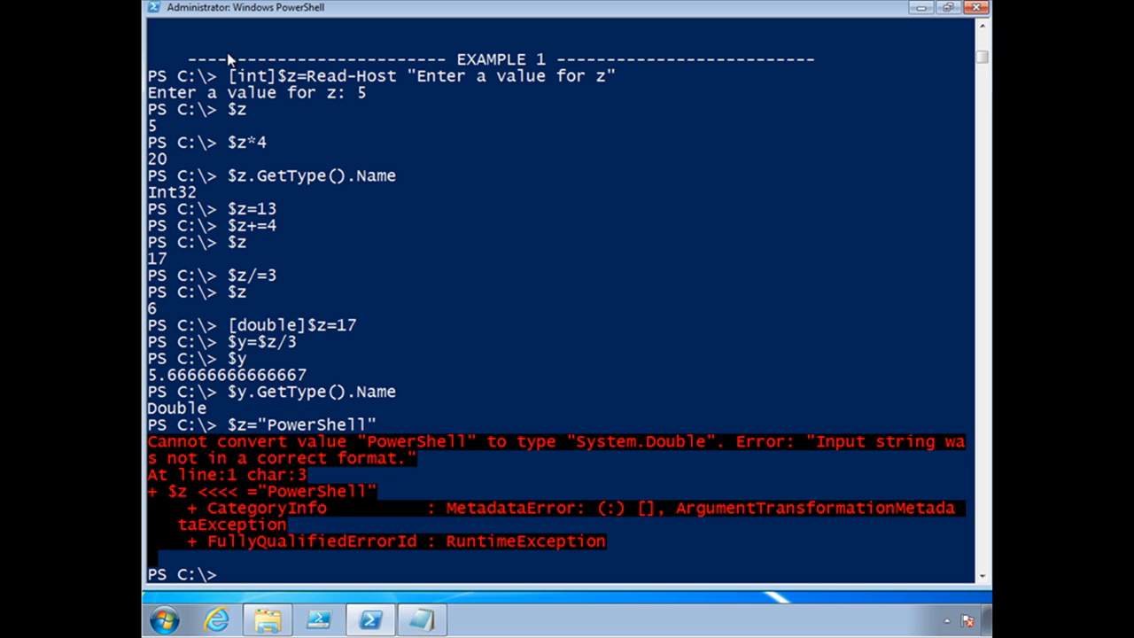
# - Run [string]$z="PowerShell" and confirm $z.GetType().Name is String
pyautogui.write('[string')
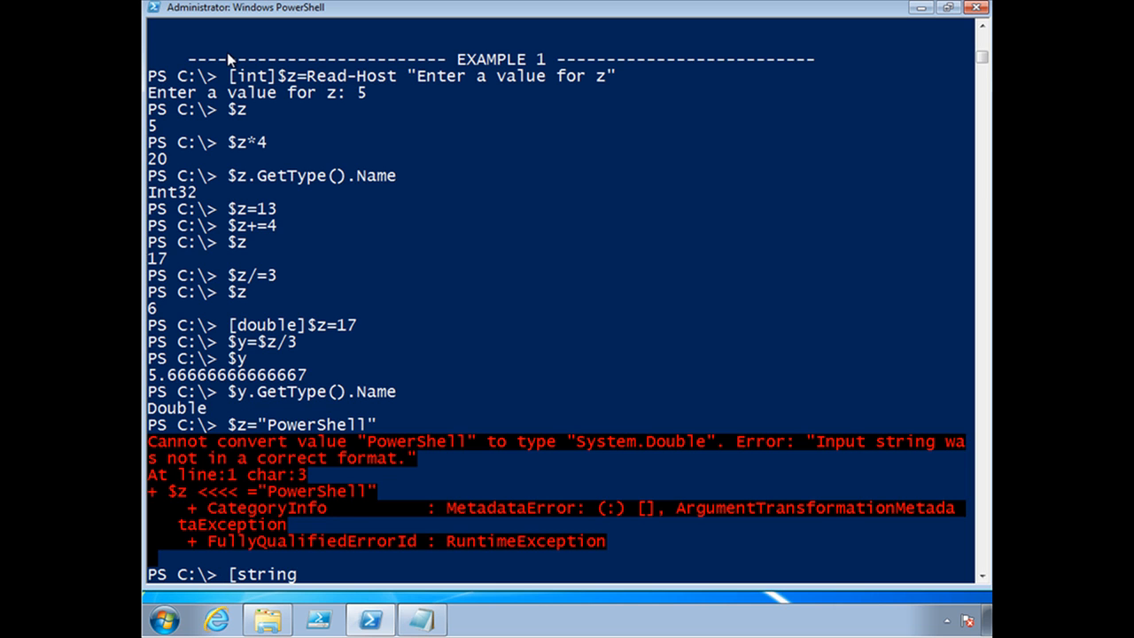
pyautogui.write(']$z="PowerShe')
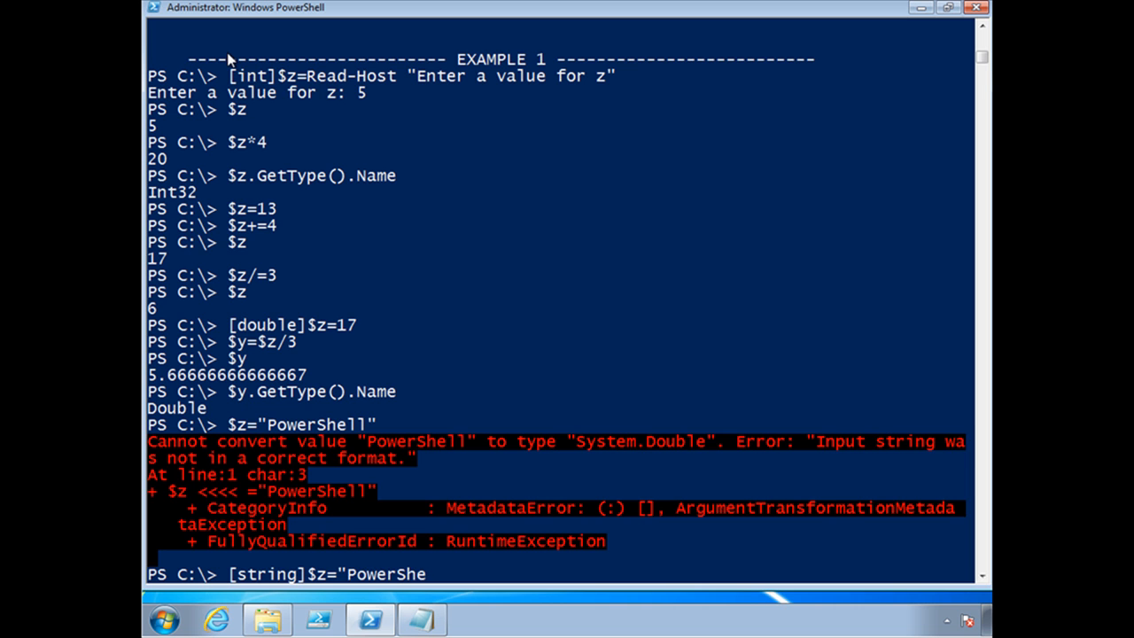
pyautogui.press('Return')
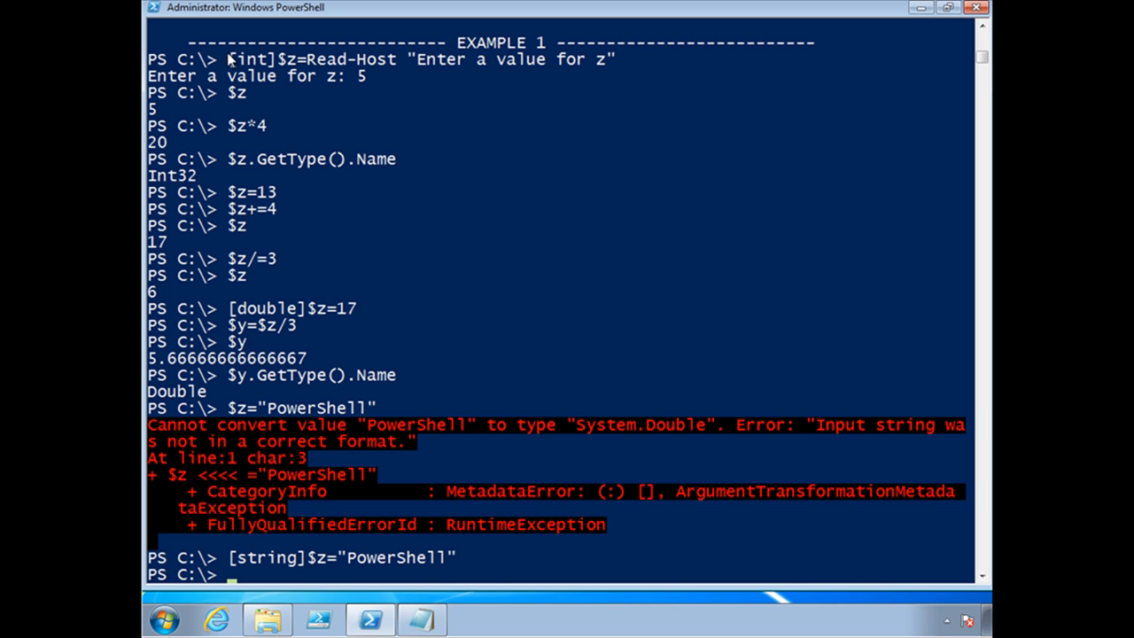
pyautogui.write('$z.GetType().Name')
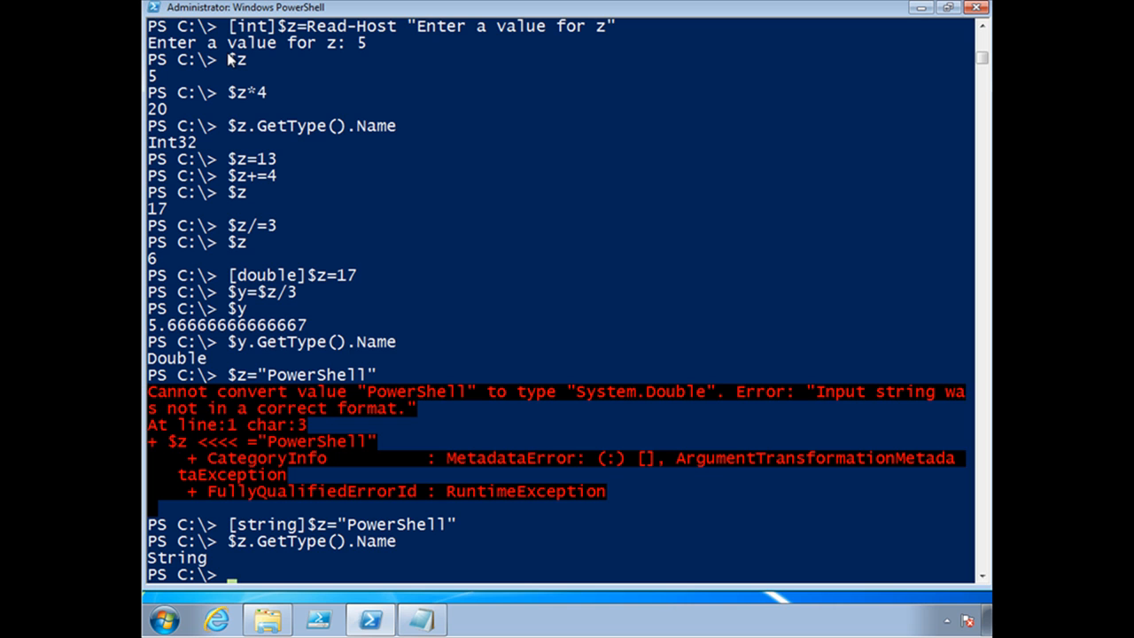
# - Set [datetime]$dt="10/31/2011" and display it as Monday, October 31, 2011
pyautogui.write('[datetim')
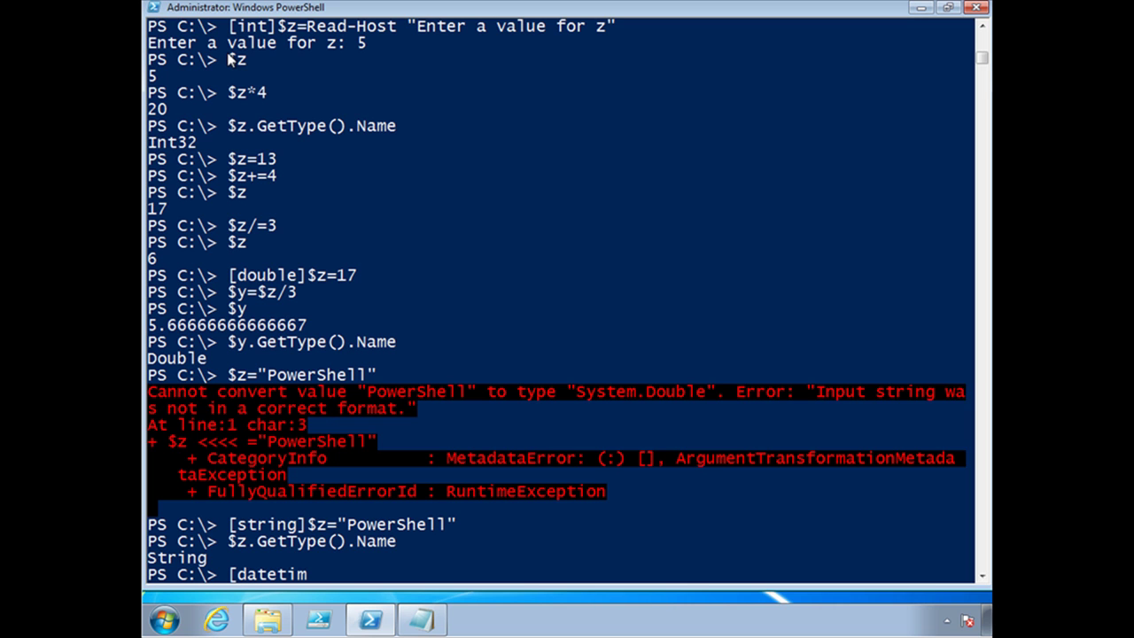
pyautogui.write('e]$dt="10/31/201')
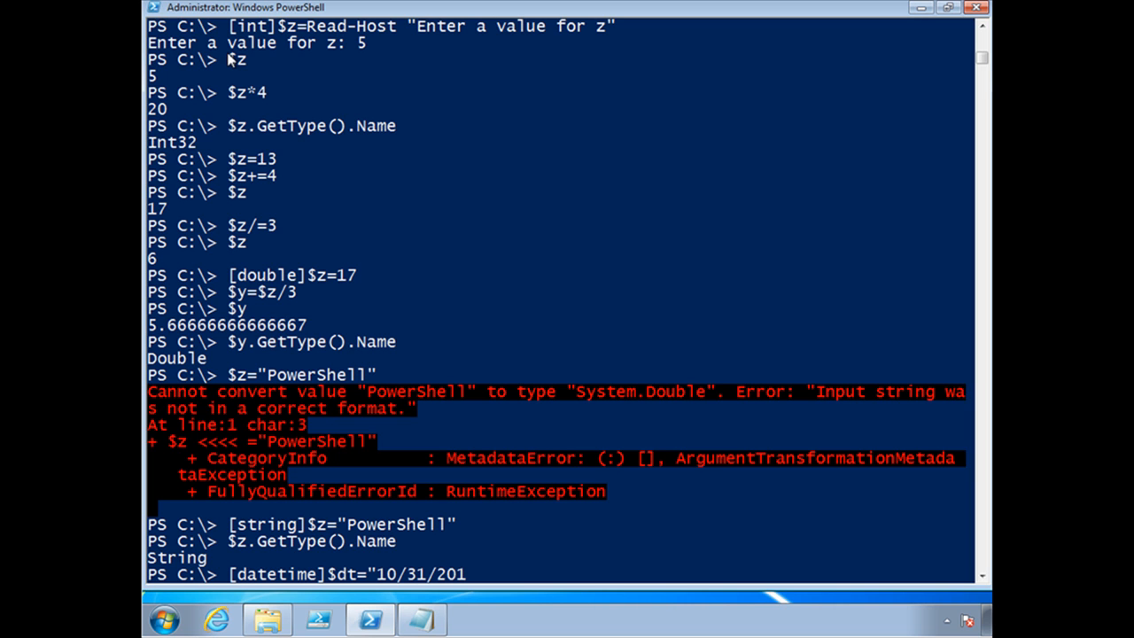
pyautogui.write('1"')
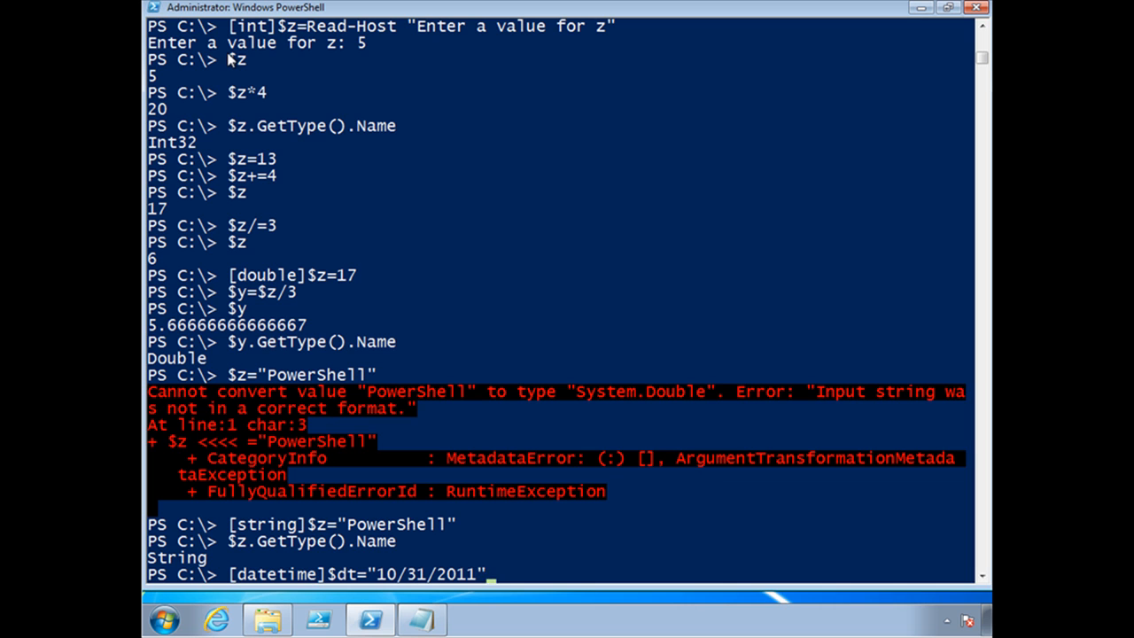
pyautogui.press('Return')
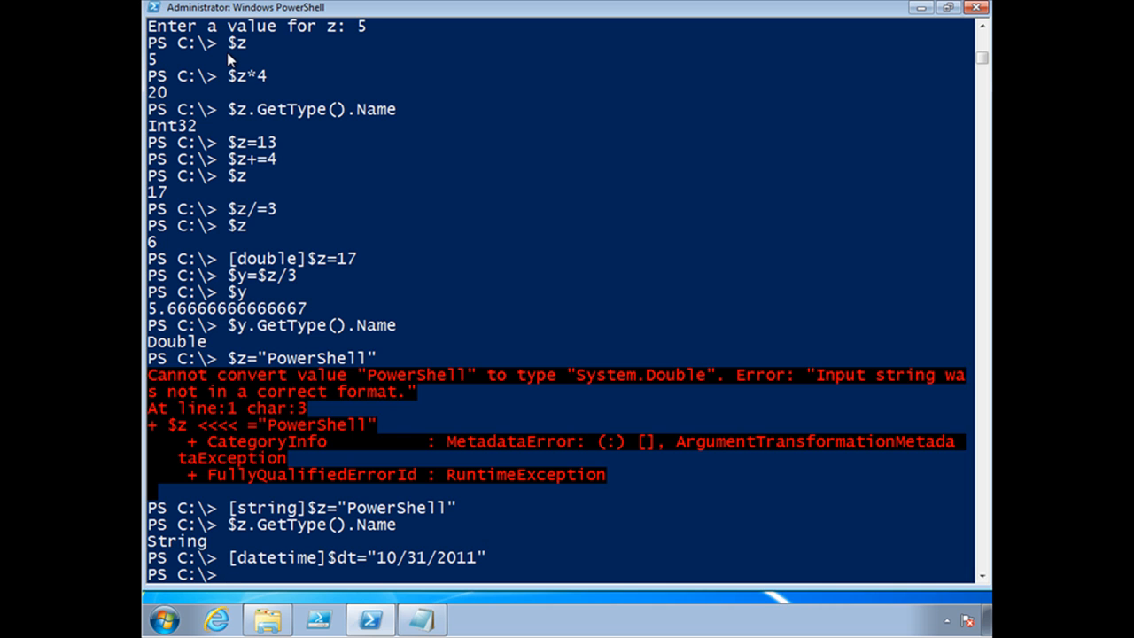
pyautogui.write('$dt |')
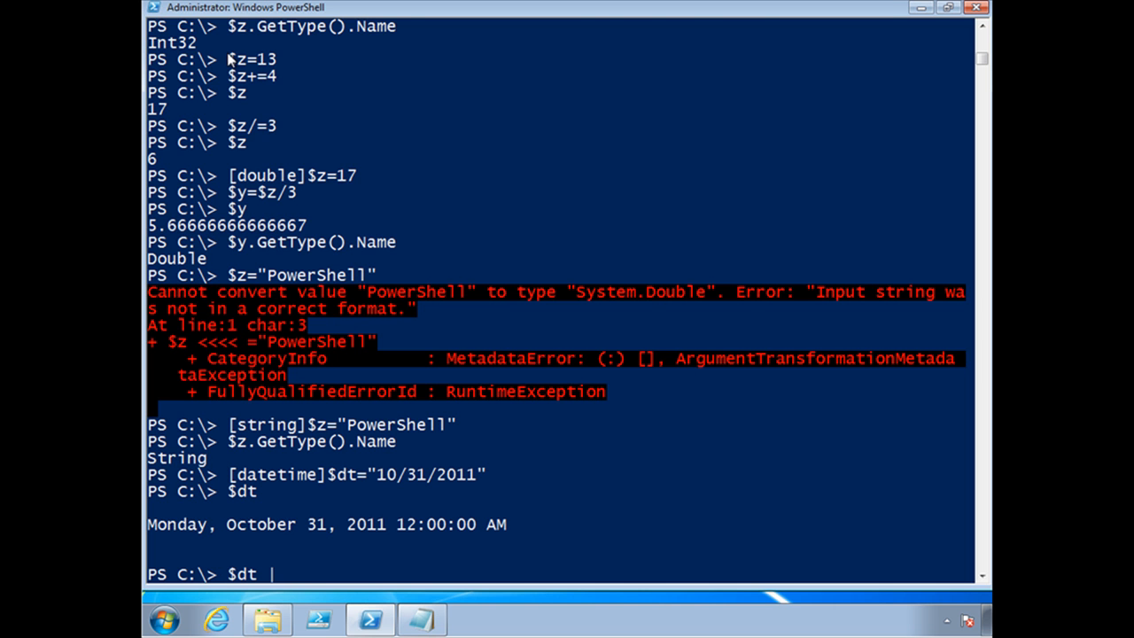
# - Pipe $dt to gm and scroll through the System.DateTime members
pyautogui.press('Return')
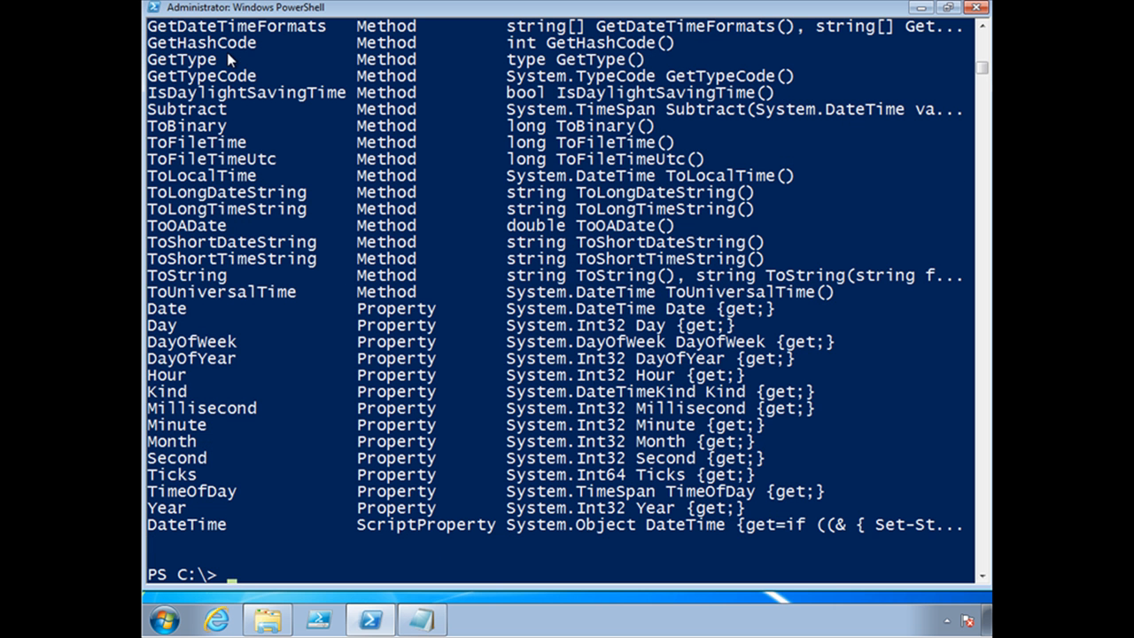
pyautogui.scroll(3)
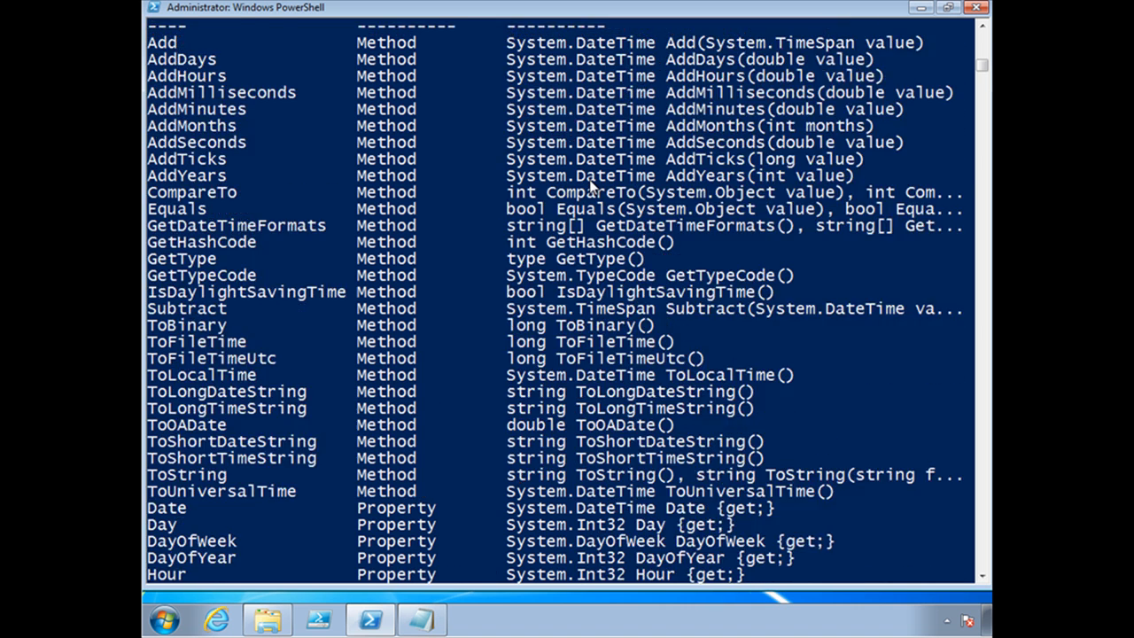
pyautogui.scroll(3)
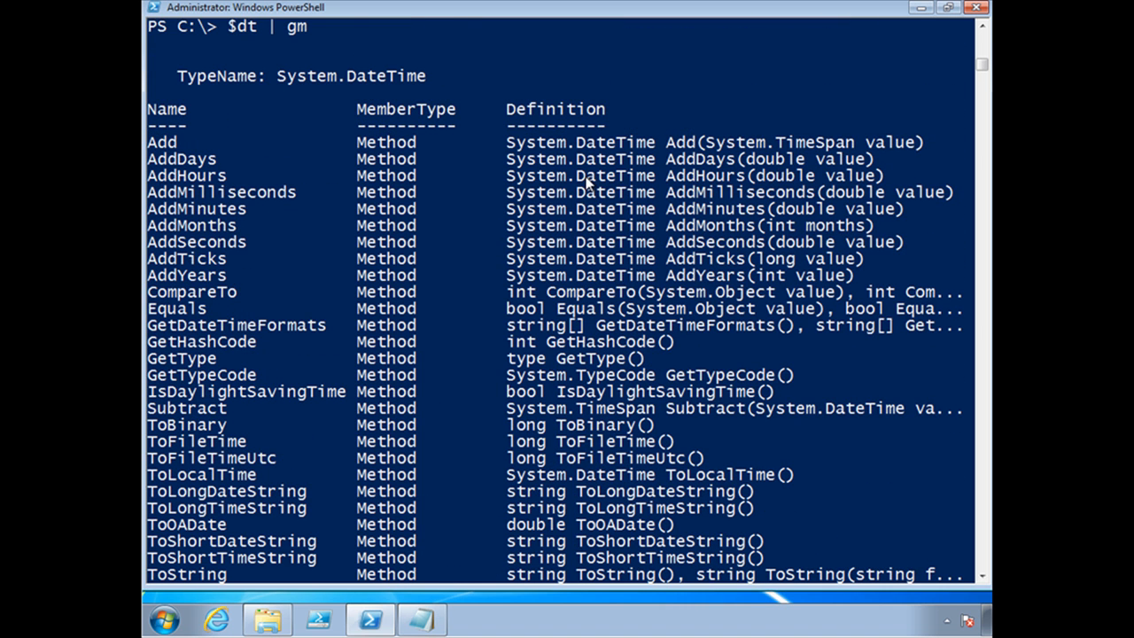
pyautogui.scroll(-3)
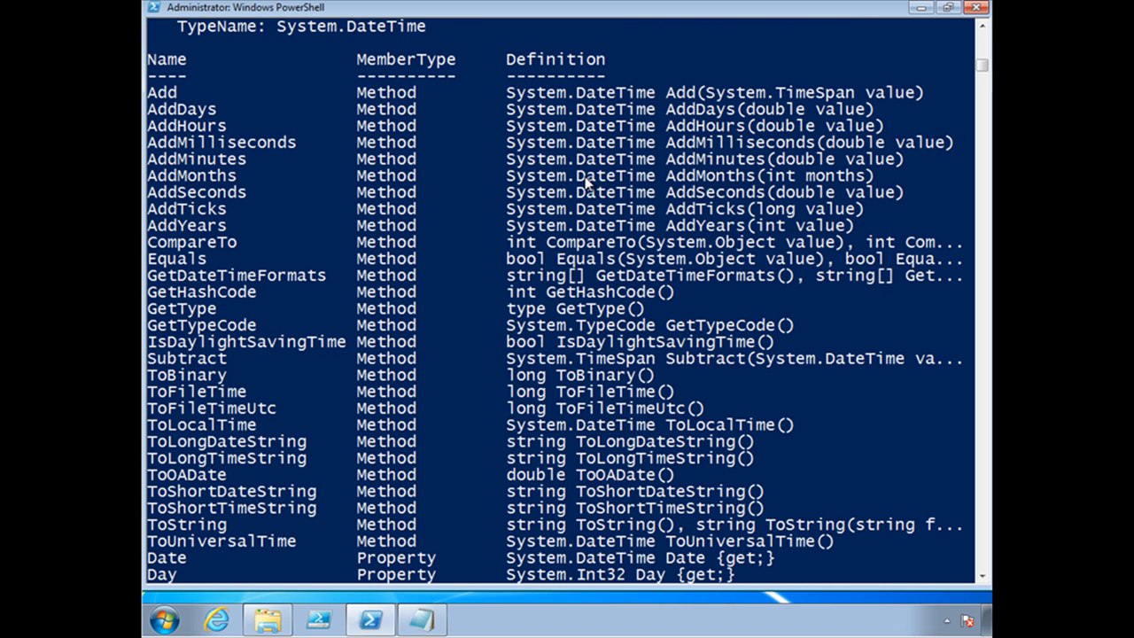
pyautogui.scroll(-3)
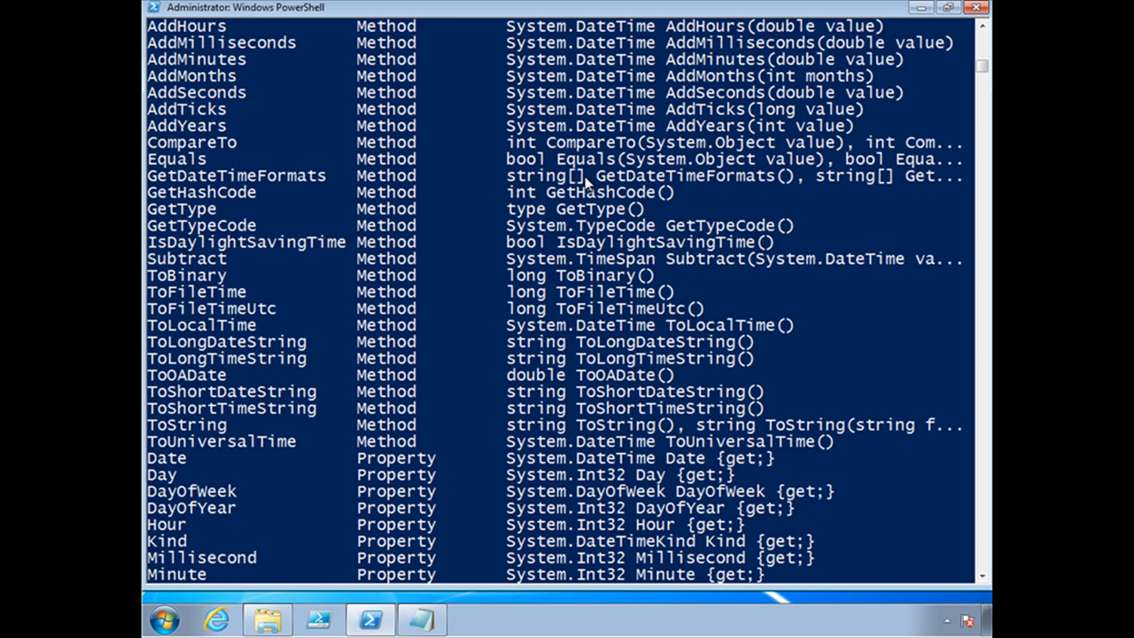
pyautogui.scroll(-3)
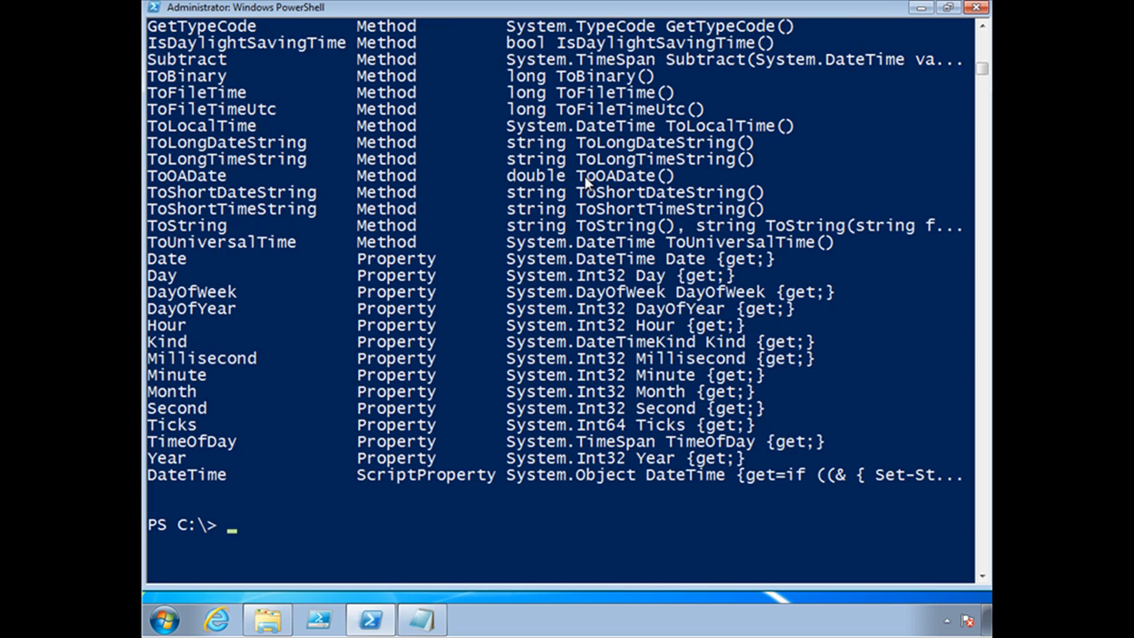
# - Run $dt | select * to list values like DayOfYear 304
pyautogui.write('$dt | select *')
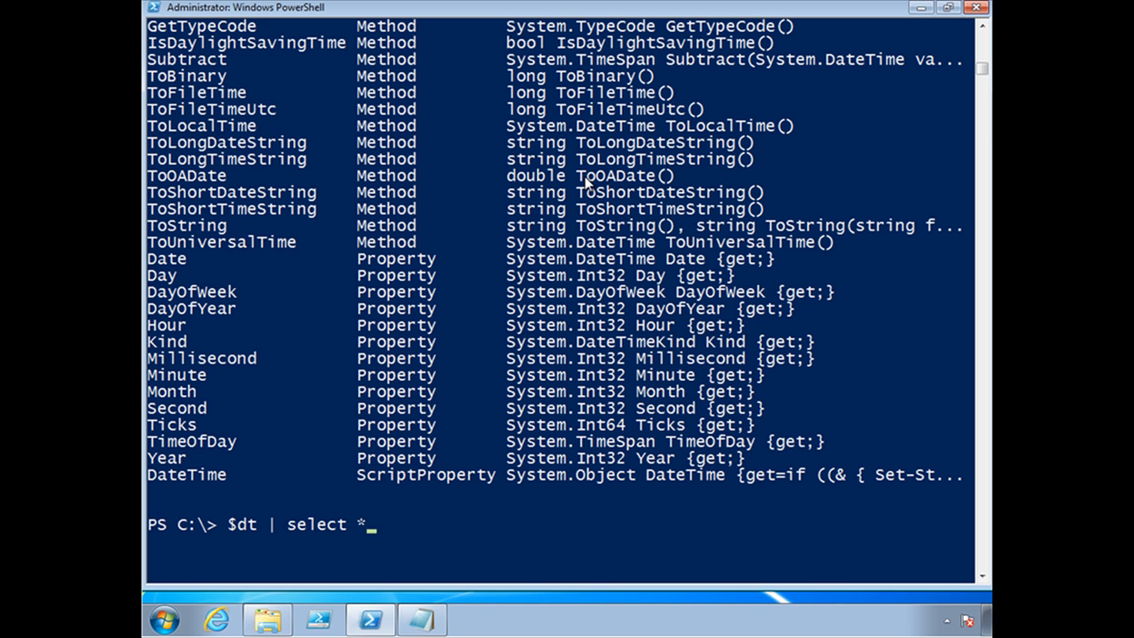
pyautogui.press('Return')
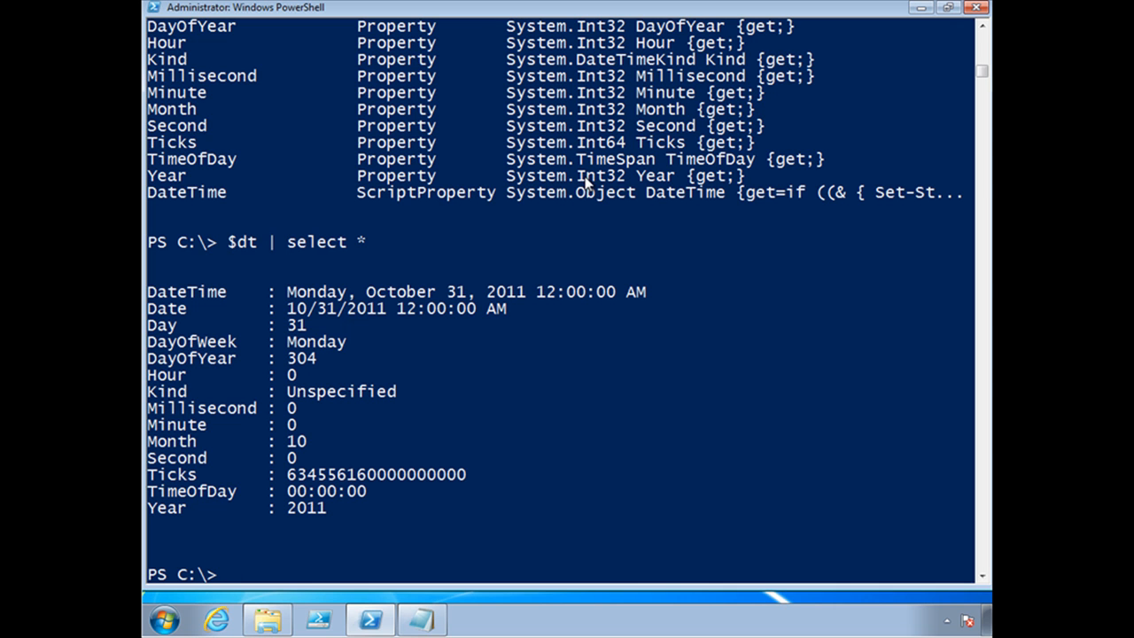
pyautogui.write('help N')
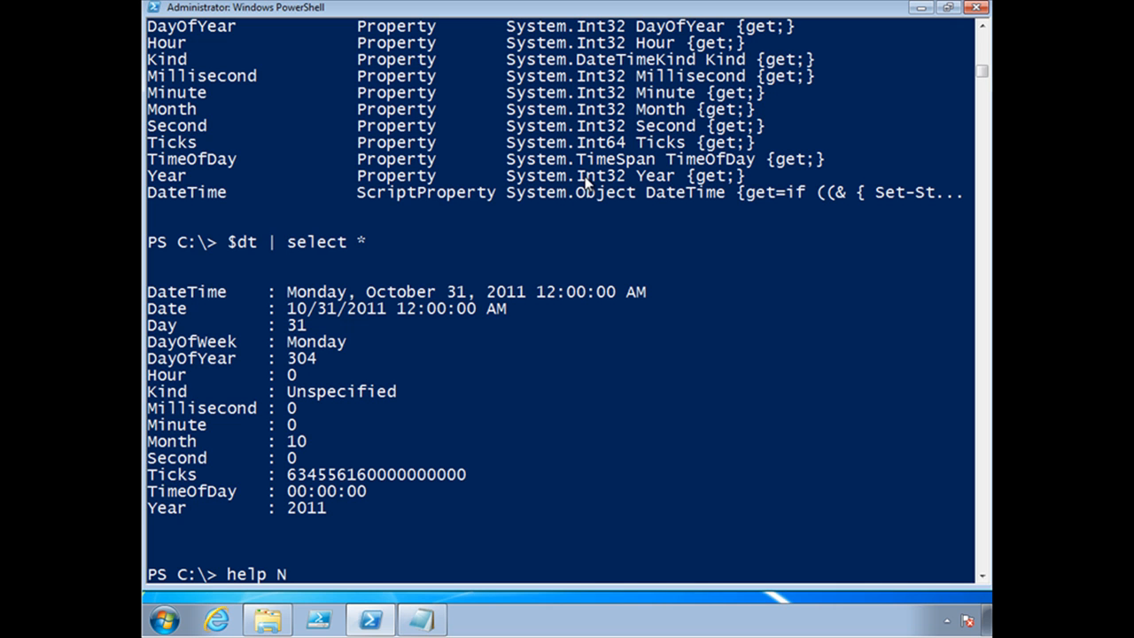
# - Display help for the New-Object cmdlet
pyautogui.write('ew-Object')
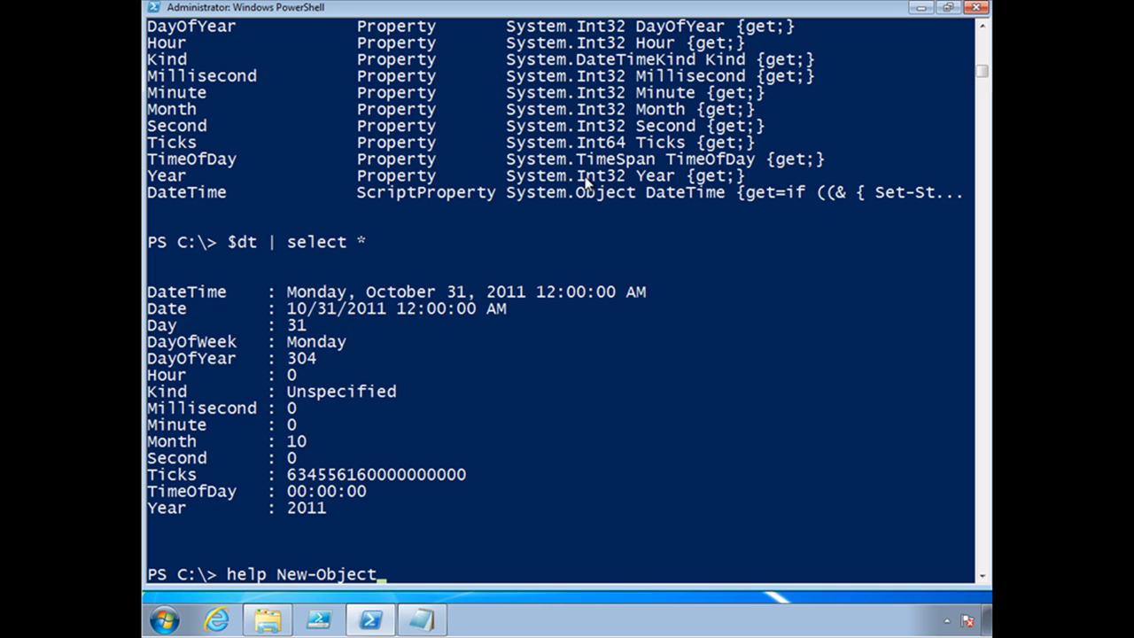
pyautogui.press('Return')
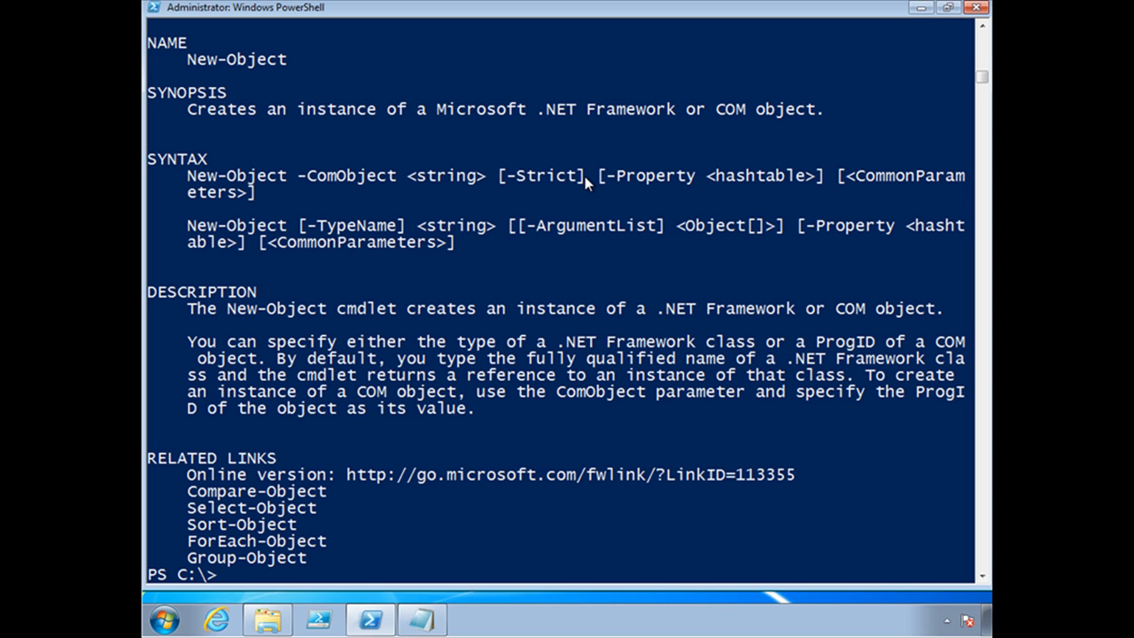
# - Type the $demo PSObject definition with Name 'Jeff', Title 'Trainer', Course 'PowerShell Fundamentals'
pyautogui.write('$demo=New-')
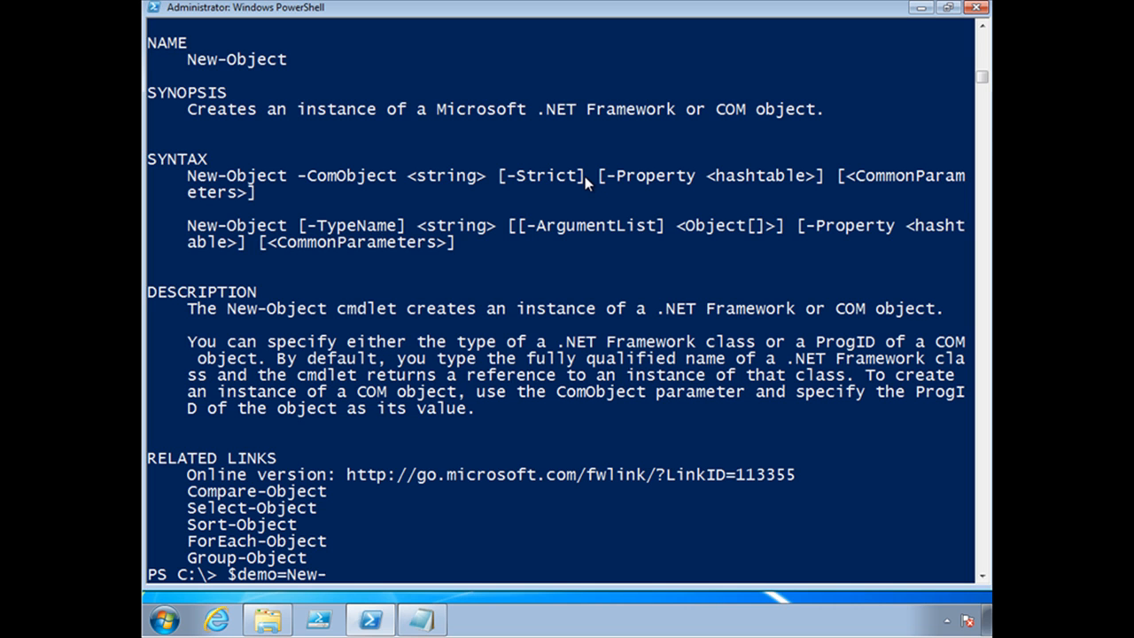
pyautogui.write('Object -Type')
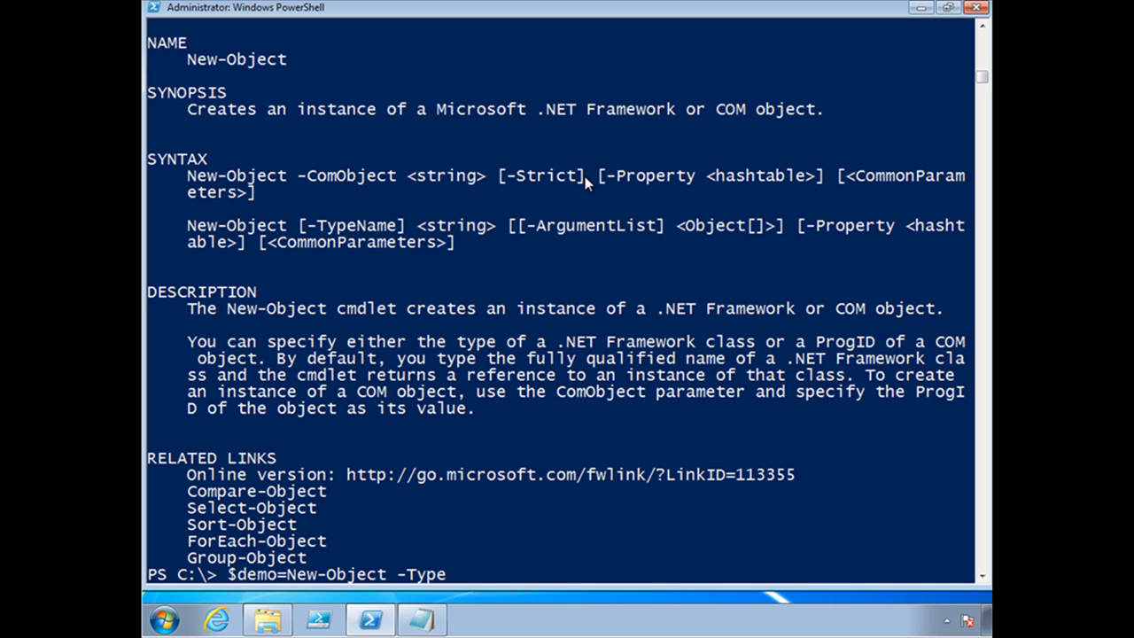
pyautogui.write('Name PSObject -Pr')
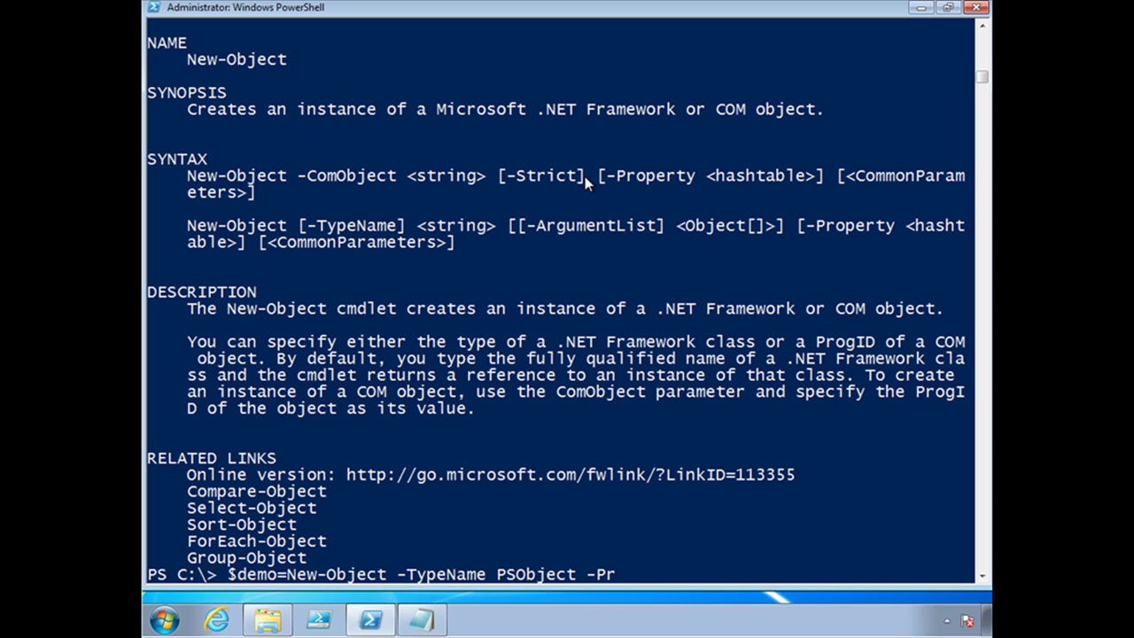
pyautogui.write('operty @{Name=')
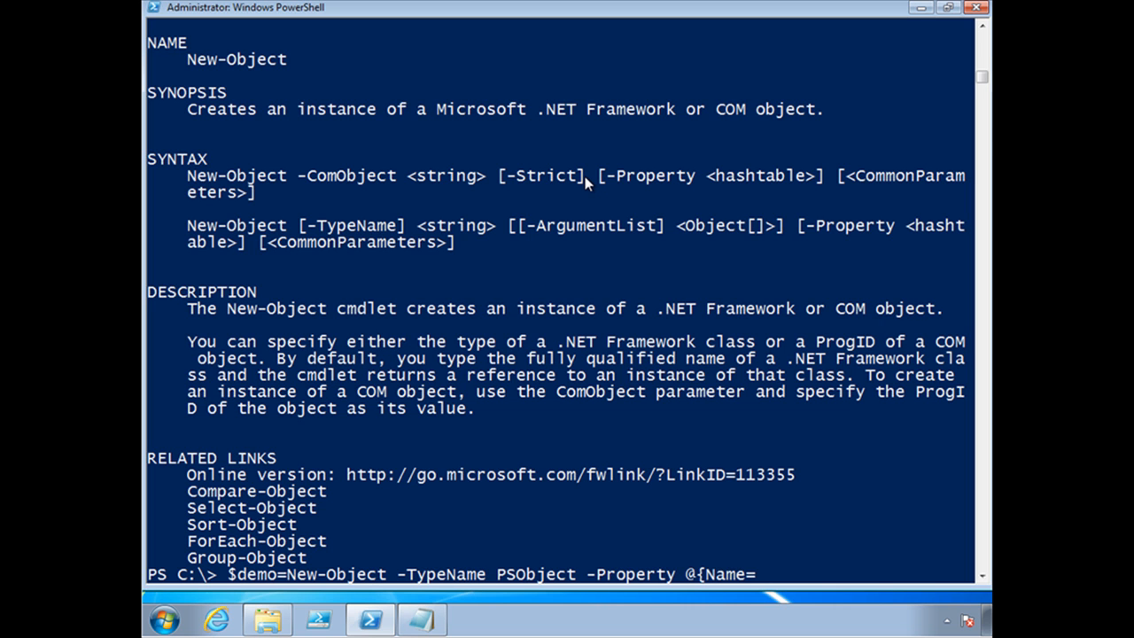
pyautogui.write('"Jeff";Title="Trainer";Course="PowerShell Funda')
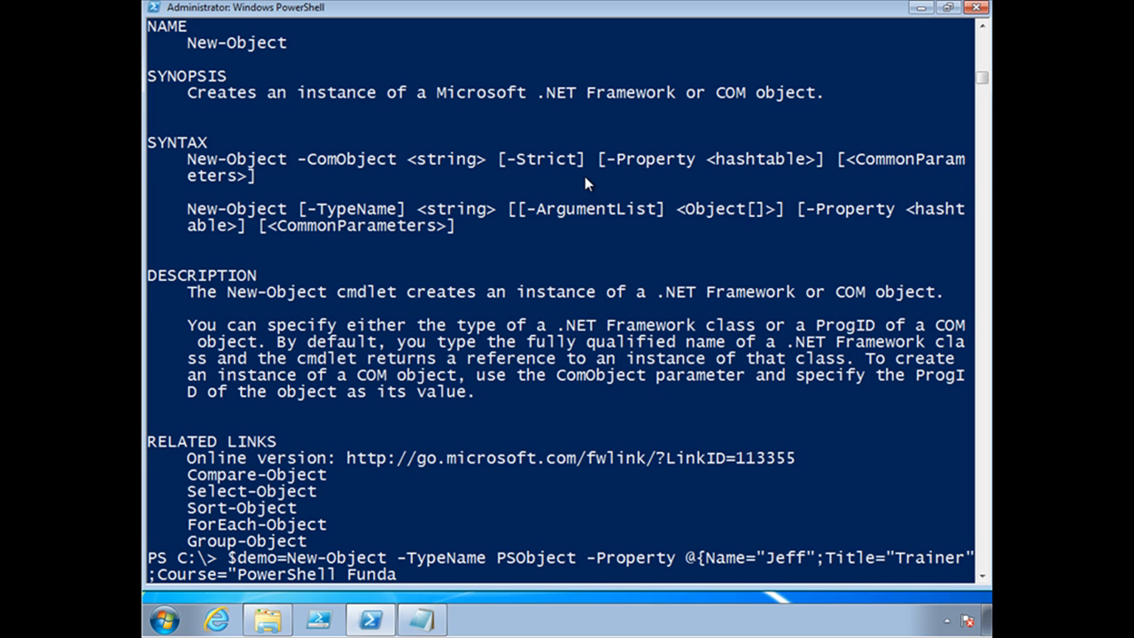
pyautogui.write('mentals"}')
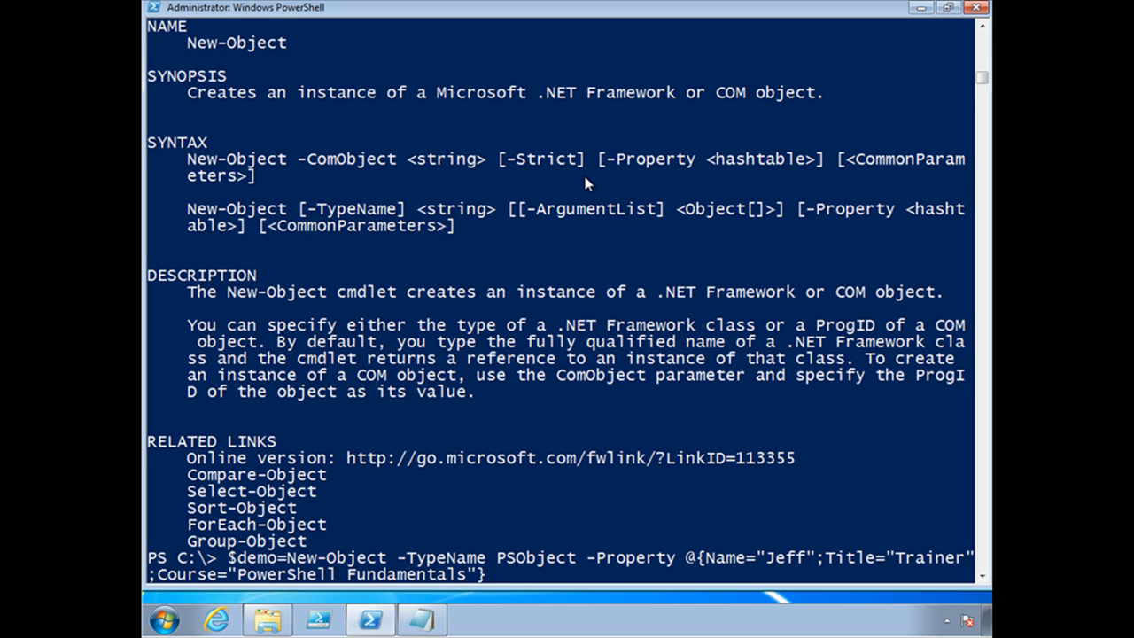
# - Check $demo.GetType().Name reports PSCustomObject and gm lists Course, Name, Title note properties
pyautogui.write('$dem')
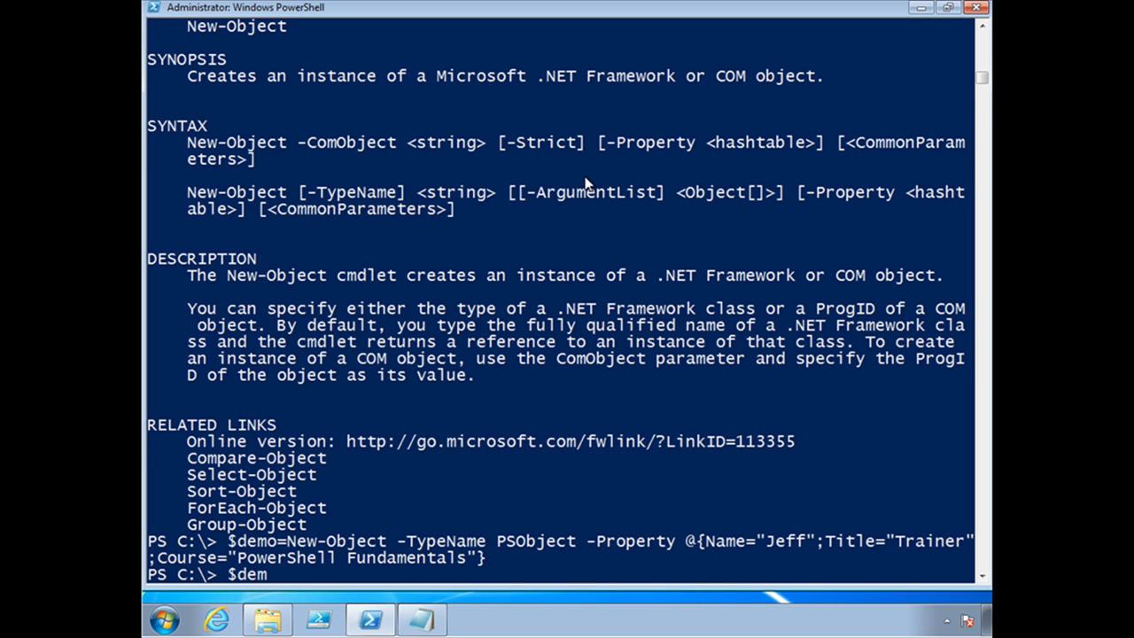
pyautogui.write('o.GetType().Name')
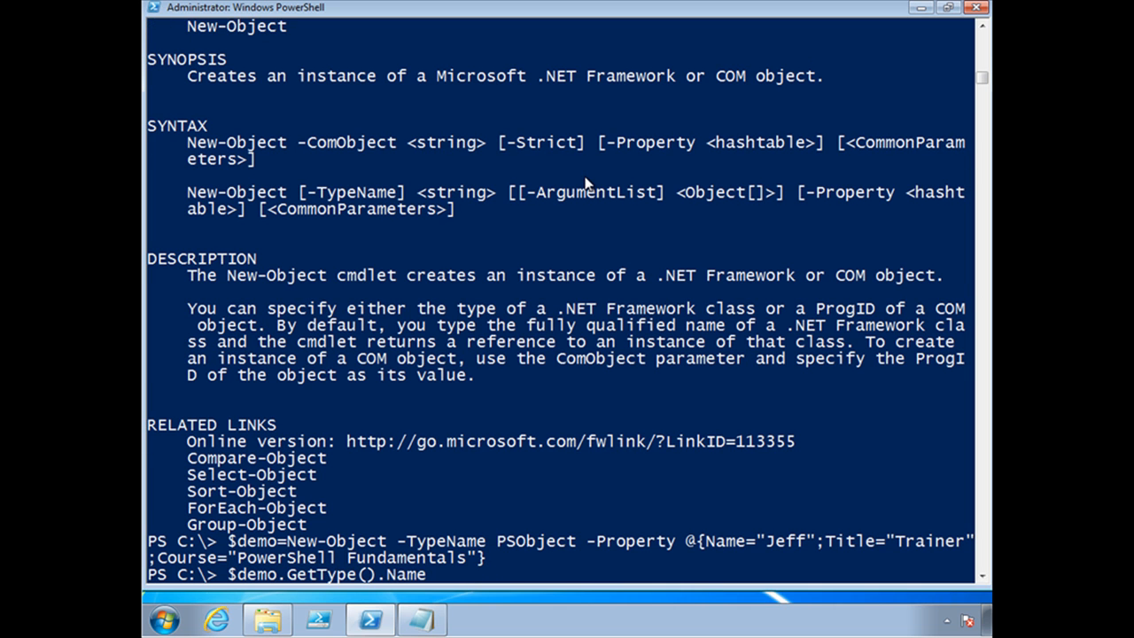
pyautogui.press('Return')
pyautogui.write('$demo | gm')
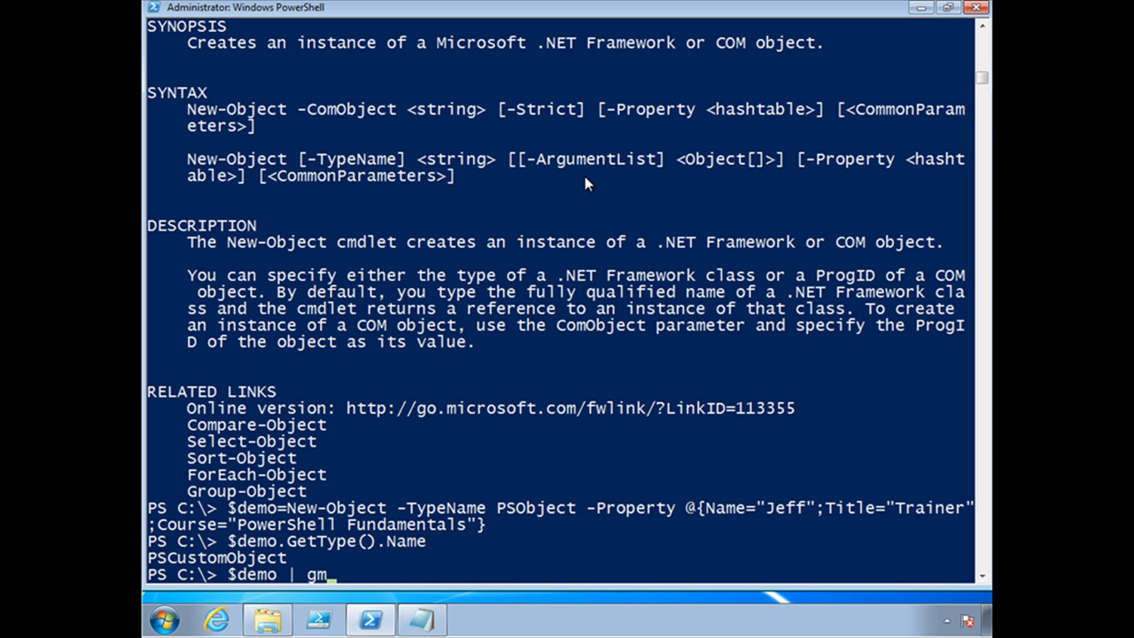
pyautogui.press('Return')
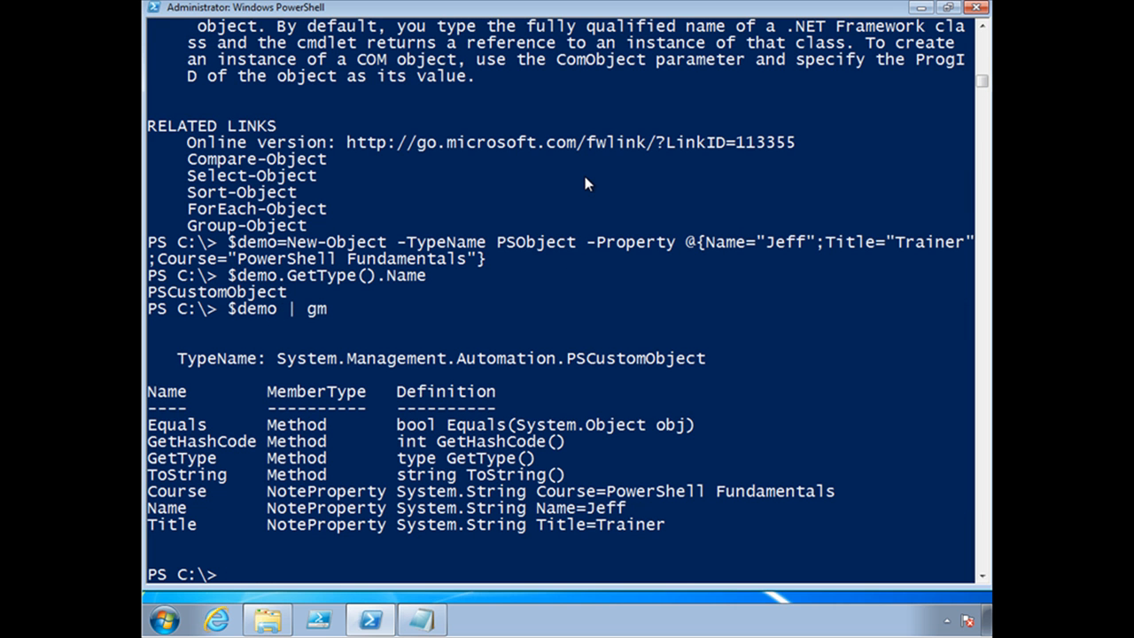